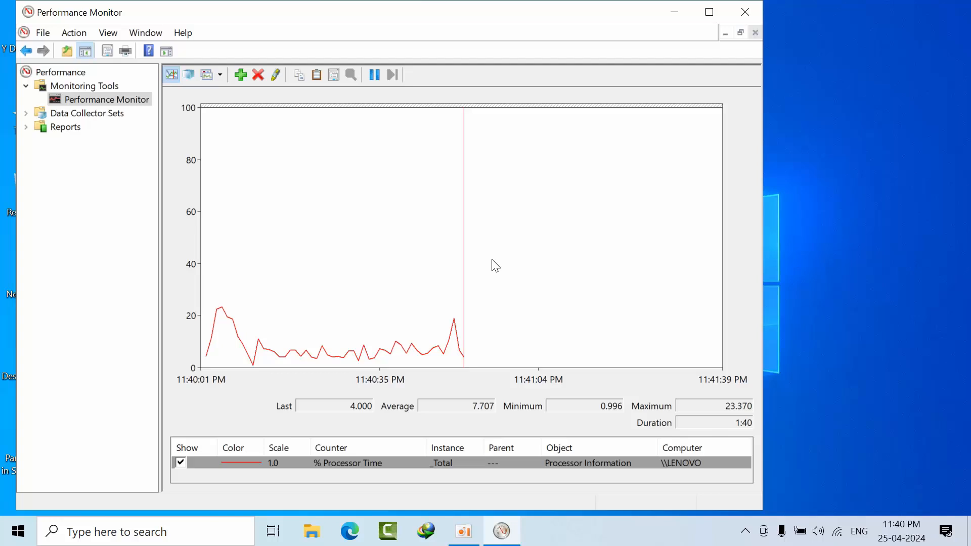
- Maximize the Performance Monitor window graphing total % Processor Time
right_click(106, 99)
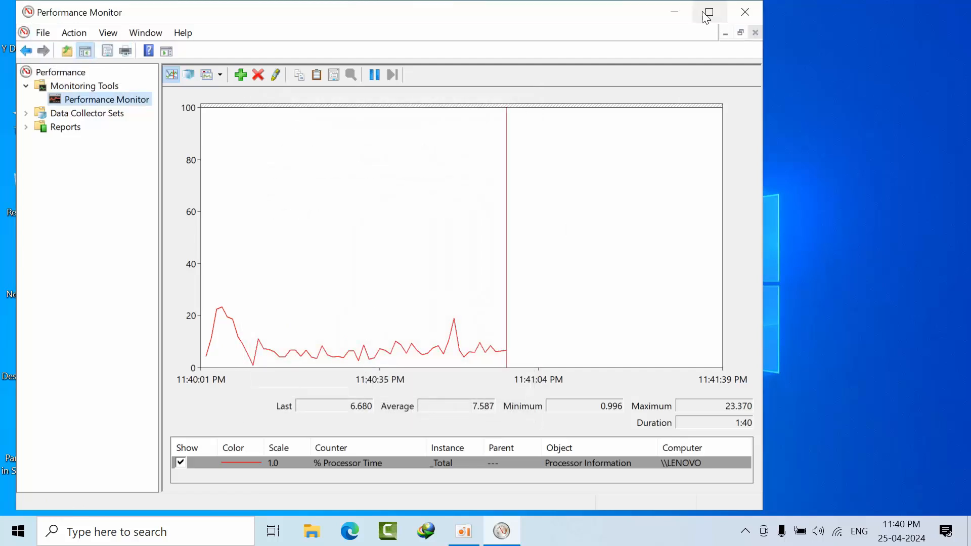
left_click(708, 12)
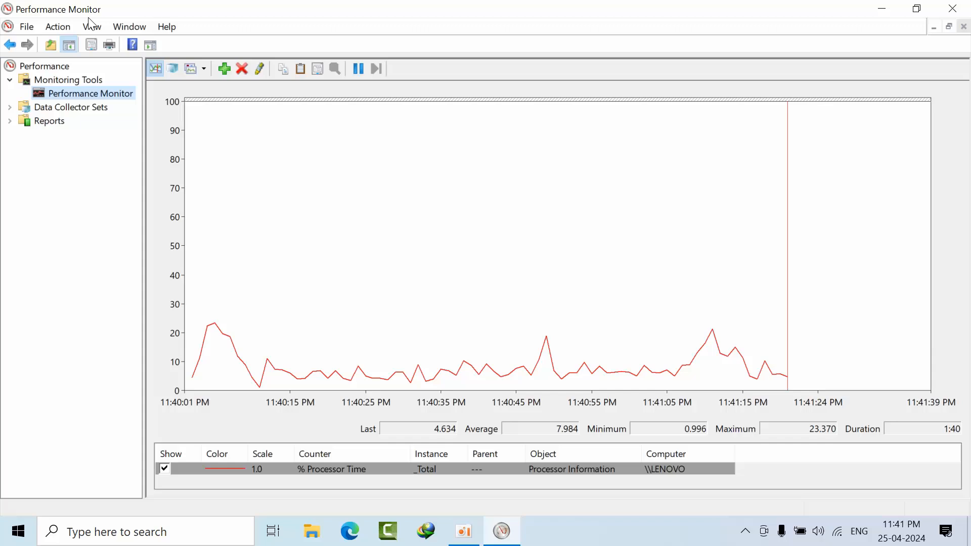
left_click(26, 26)
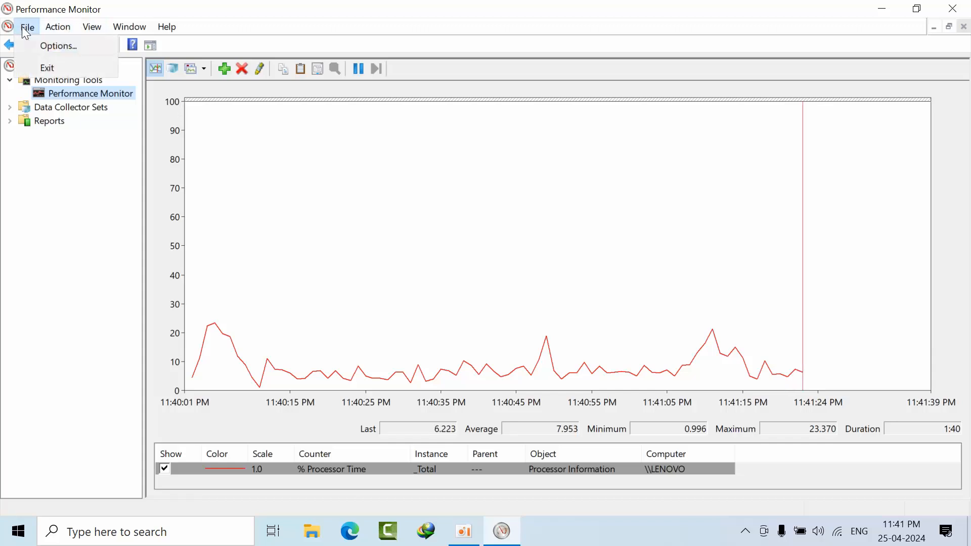
left_click(58, 45)
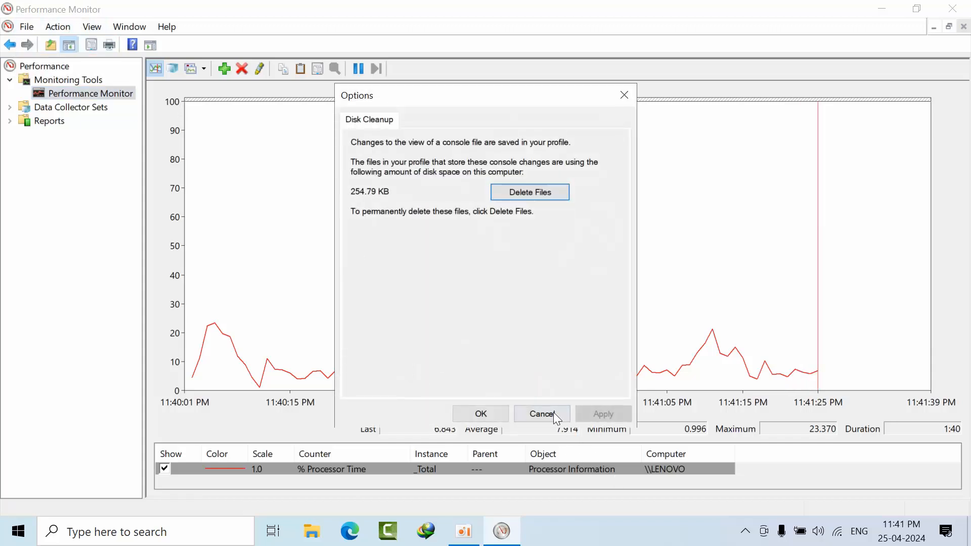
left_click(540, 414)
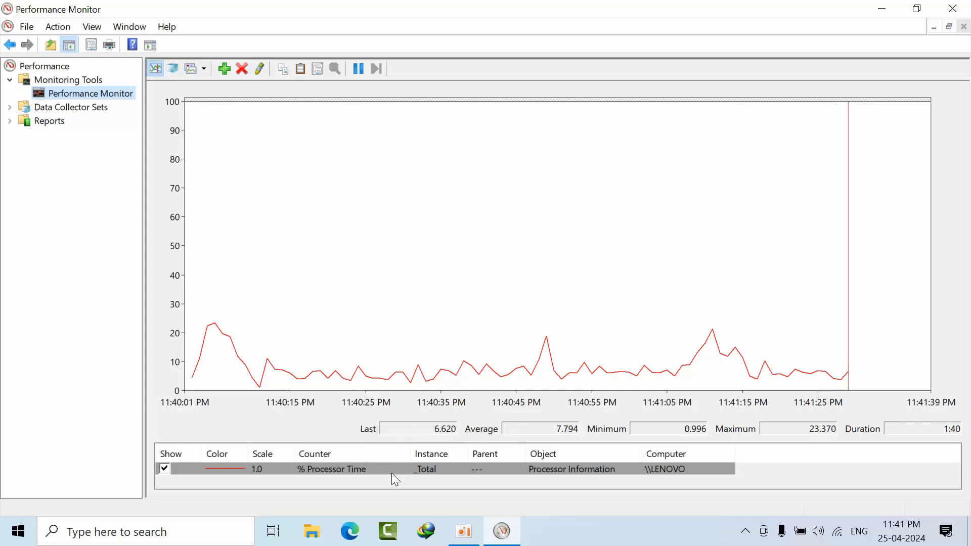
mouse_move(224, 202)
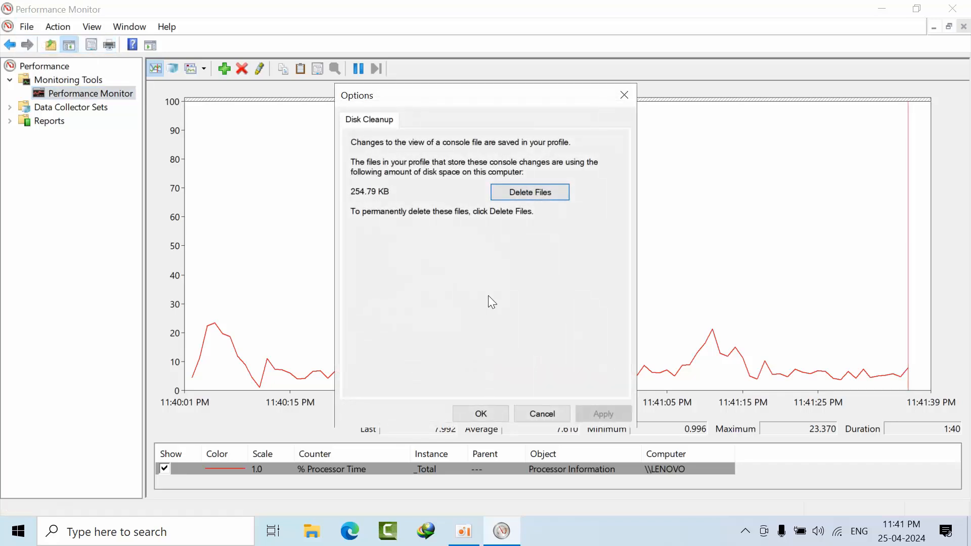
left_click(59, 26)
type("perfmon /sys")
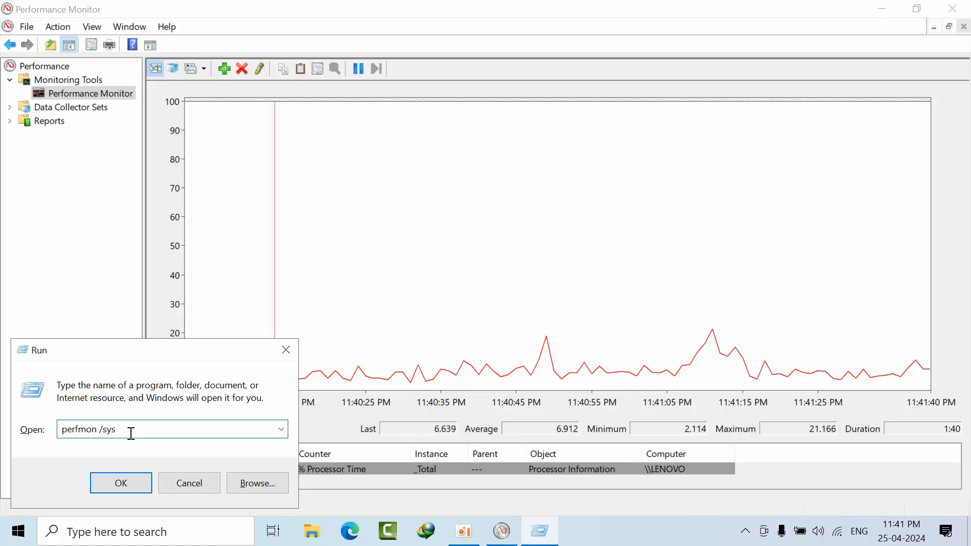
- Launch the standalone monitor via 'perfmon /sys', delete all preloaded counter groups and maximize it
left_click(121, 482)
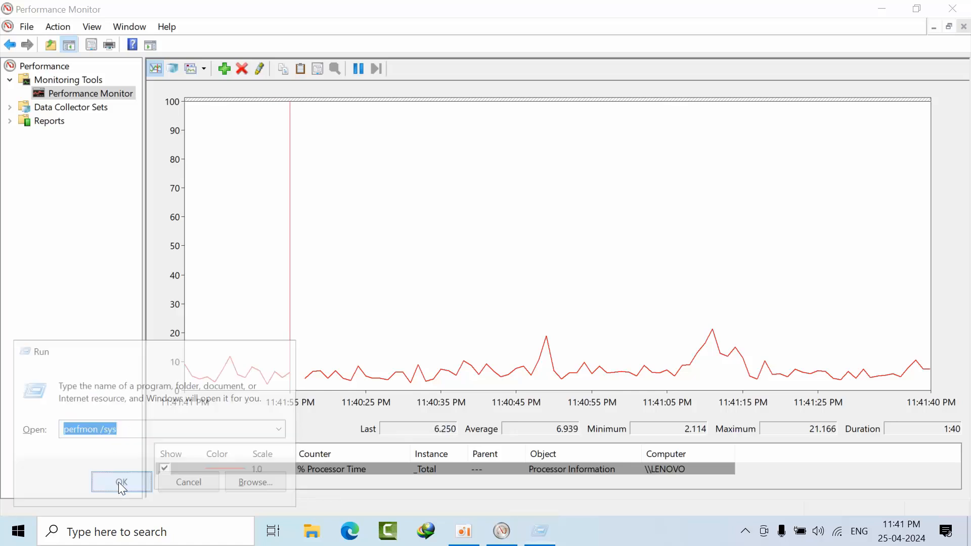
left_click(121, 482)
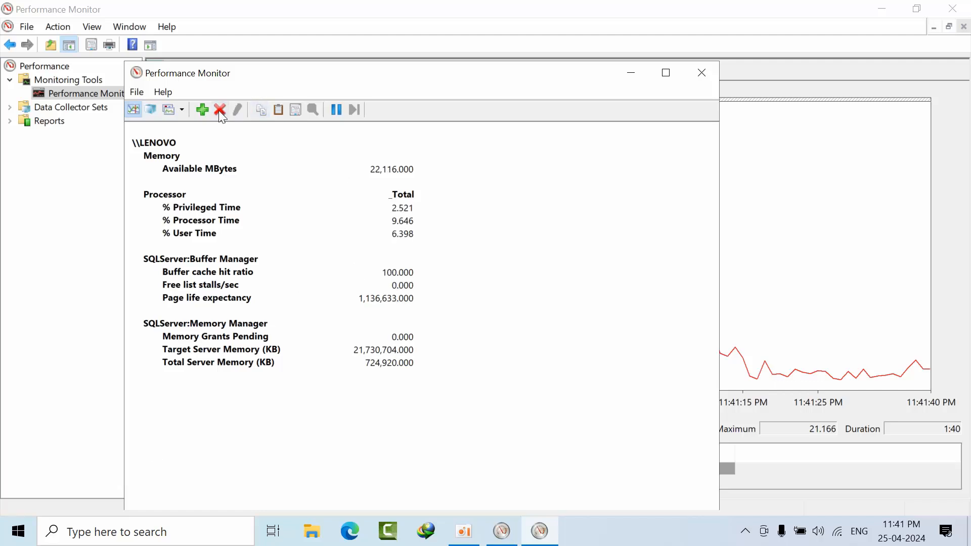
mouse_move(220, 109)
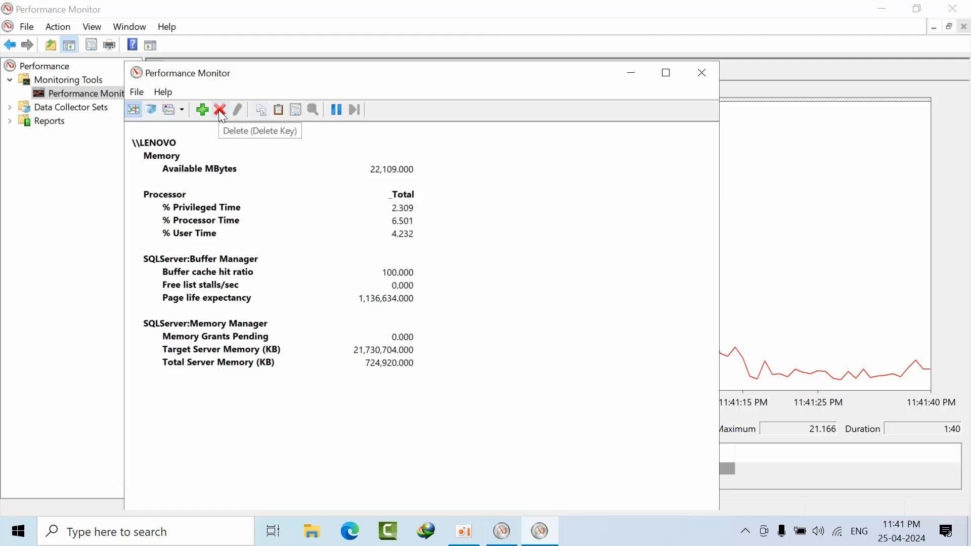
left_click(199, 169)
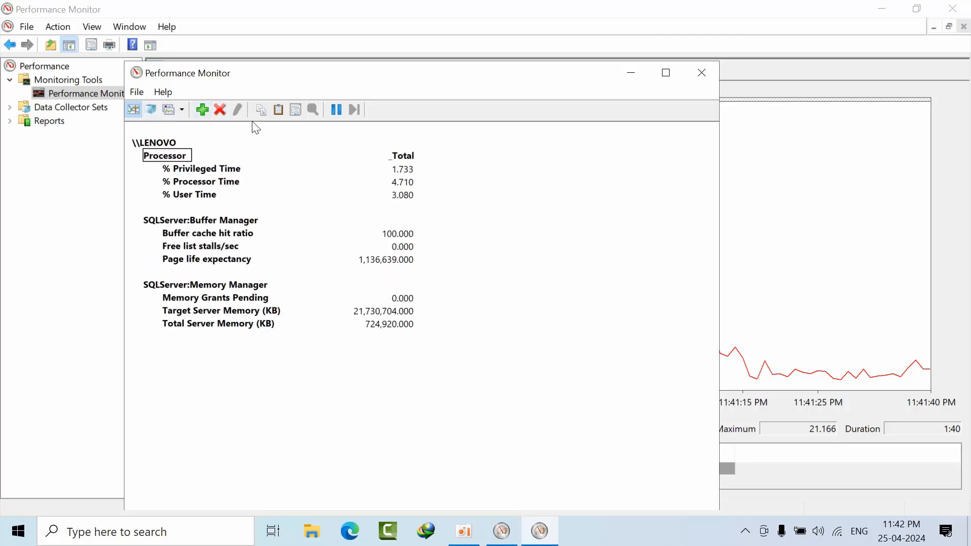
left_click(219, 109)
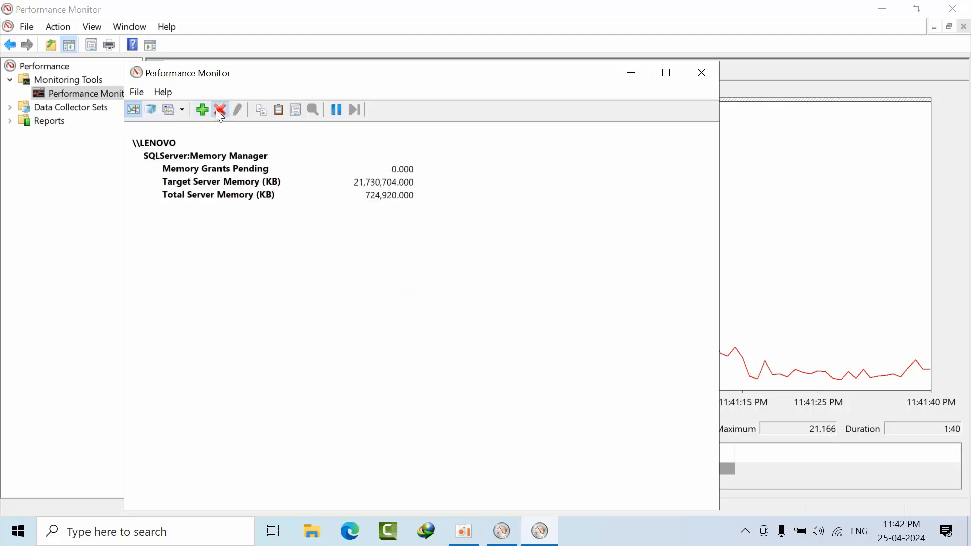
left_click(219, 109)
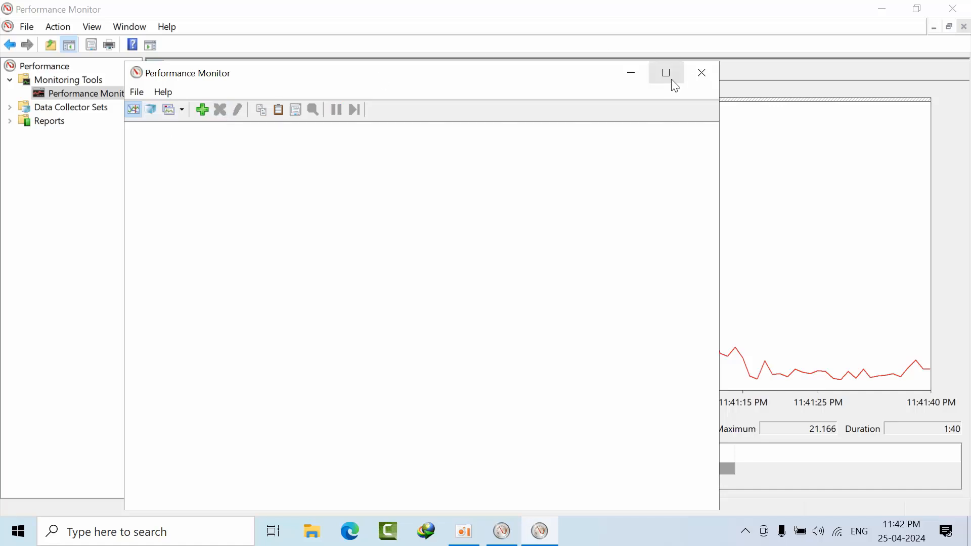
left_click(665, 73)
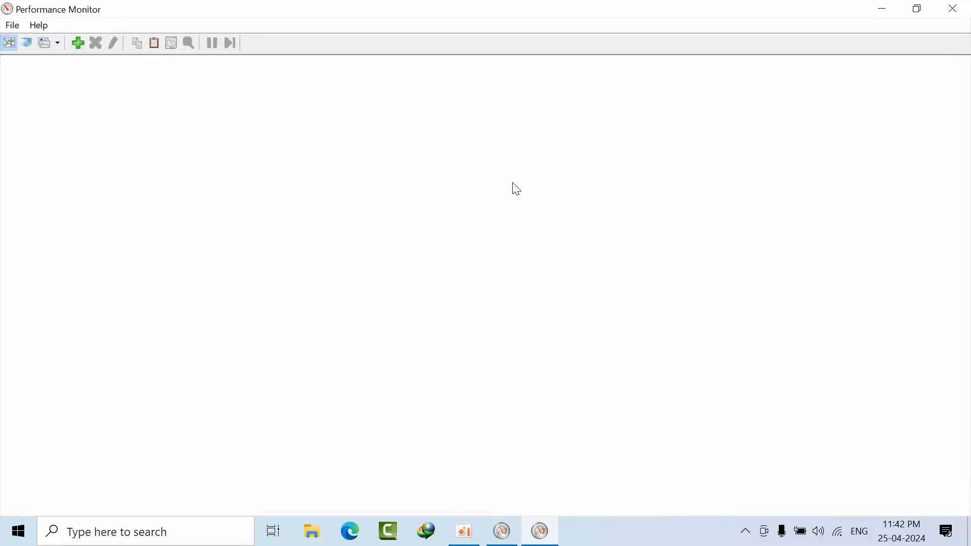
mouse_move(55, 77)
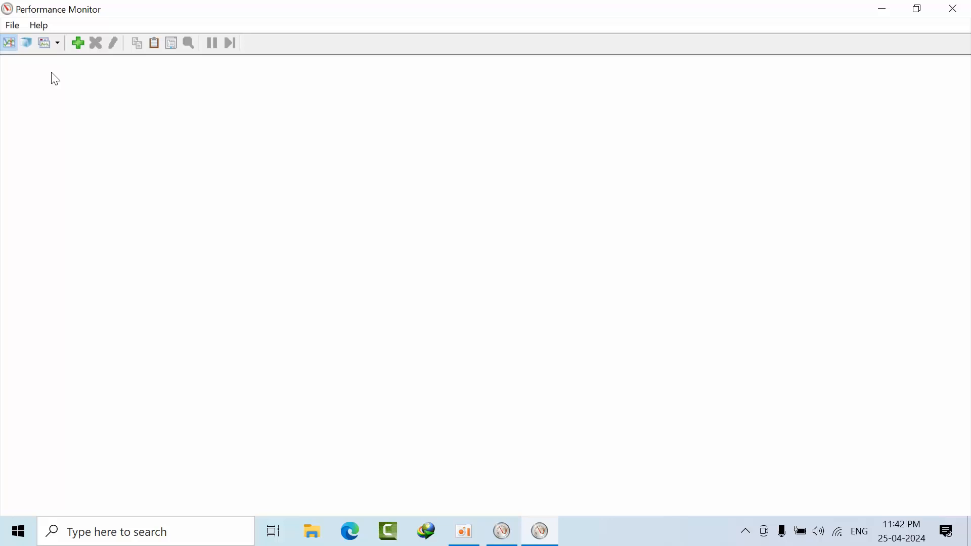
- Queue Processor % Privileged Time, % Processor Time and % User Time for the _Total instance
left_click(78, 42)
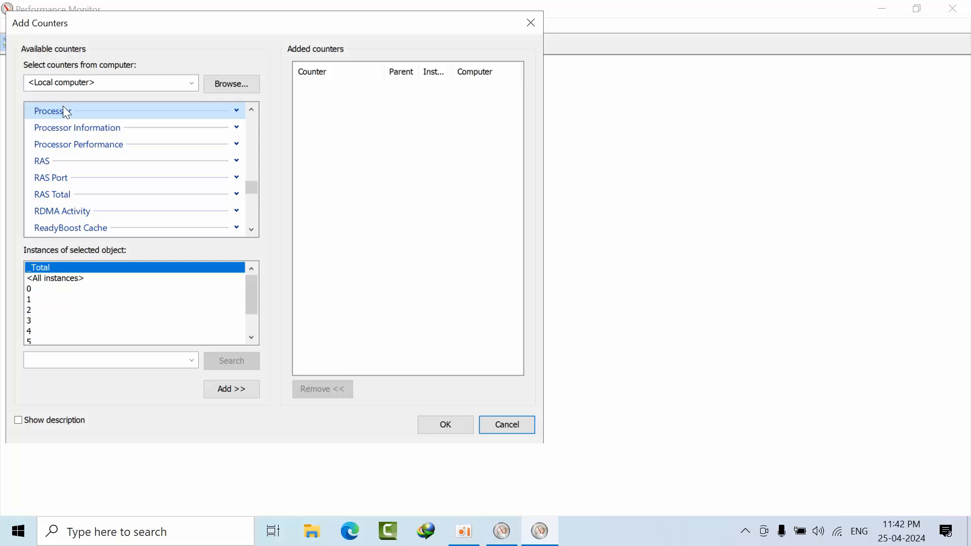
mouse_move(91, 128)
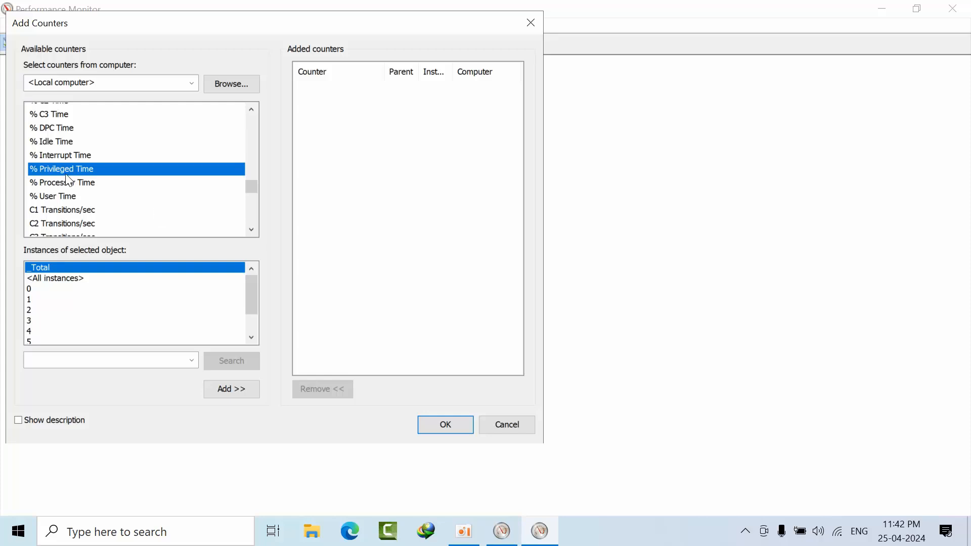
left_click(231, 389)
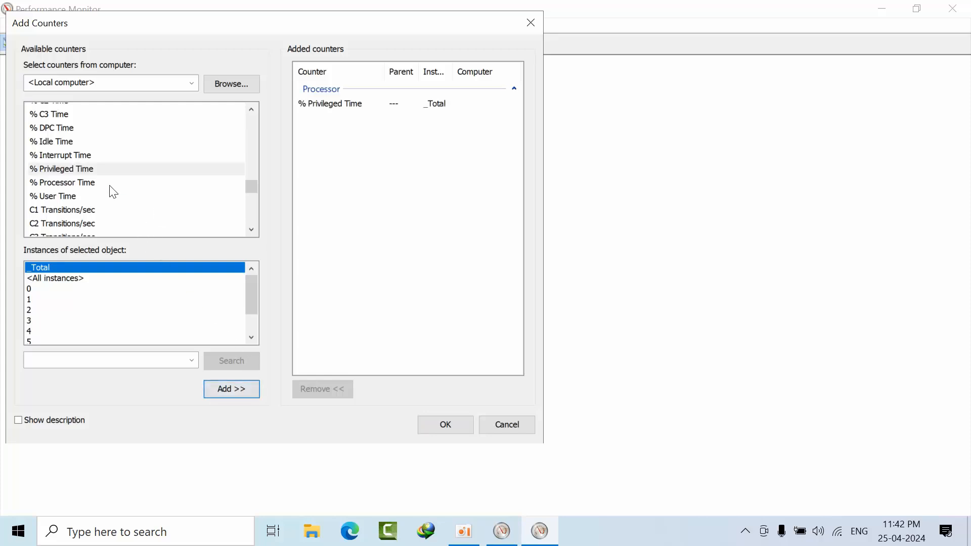
left_click(231, 388)
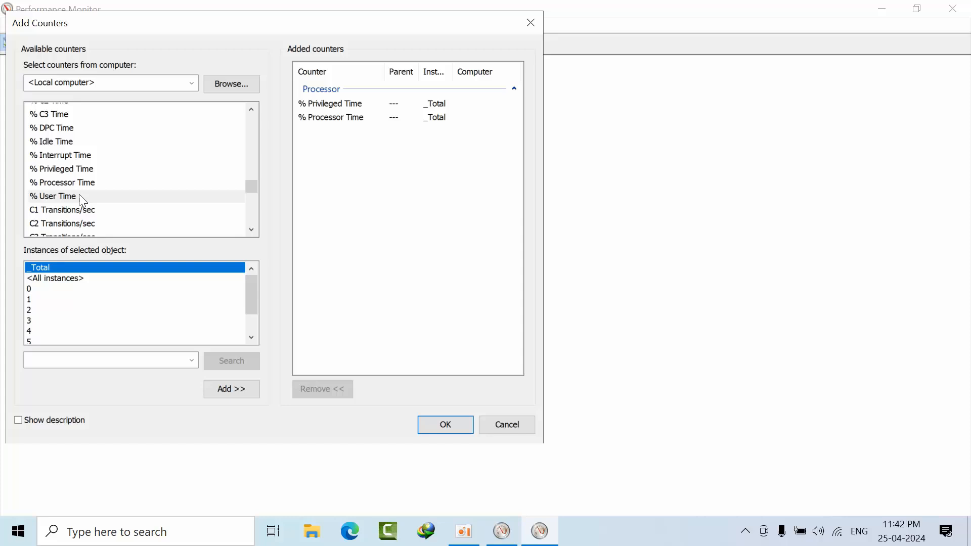
left_click(230, 388)
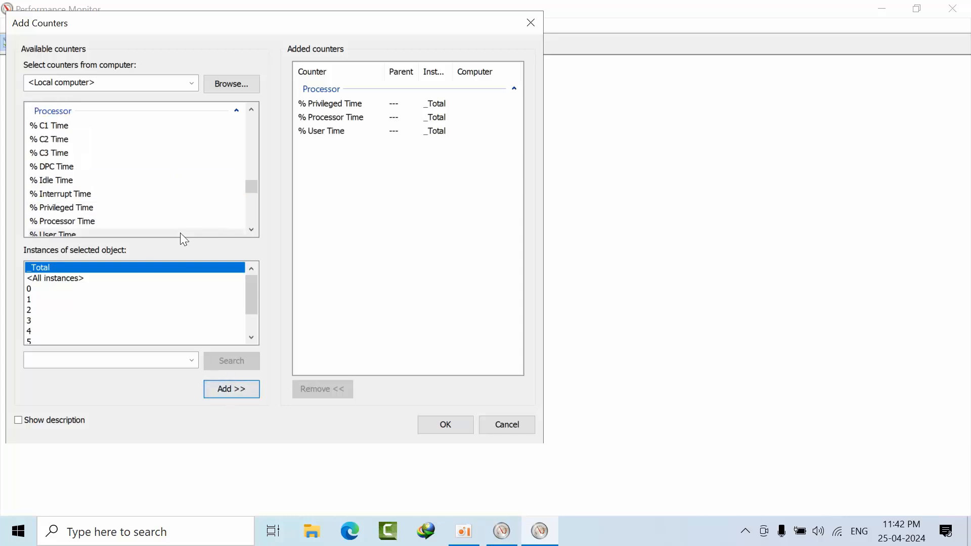
left_click(235, 111)
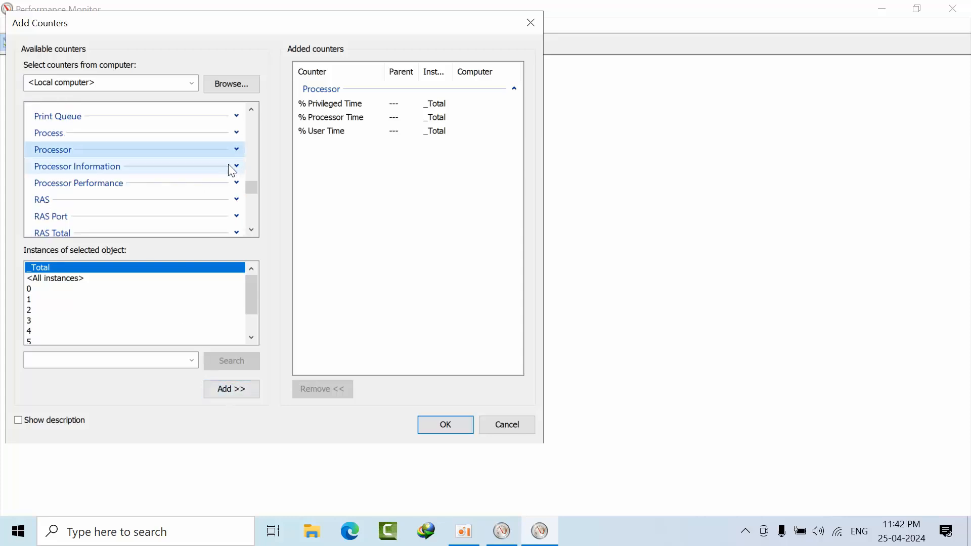
scroll("down", 3)
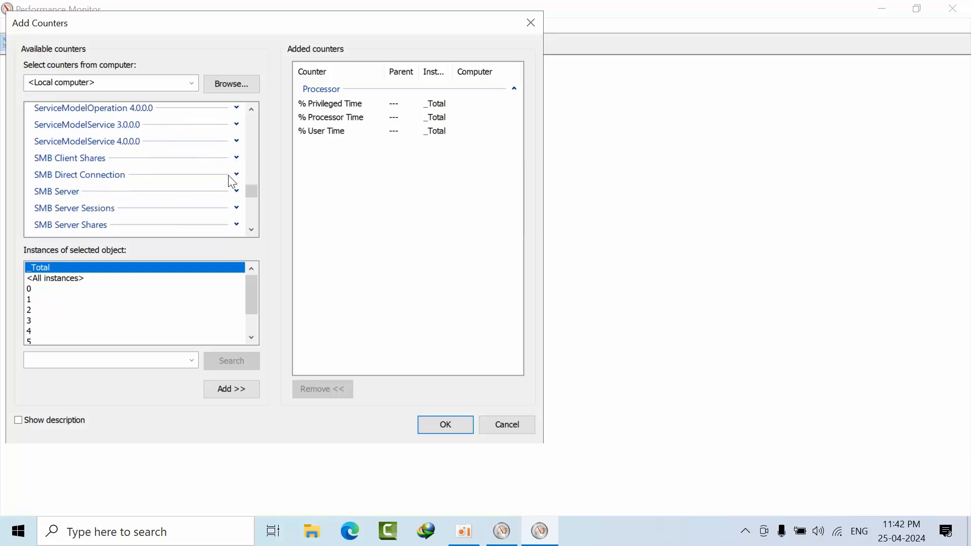
scroll("up", 3)
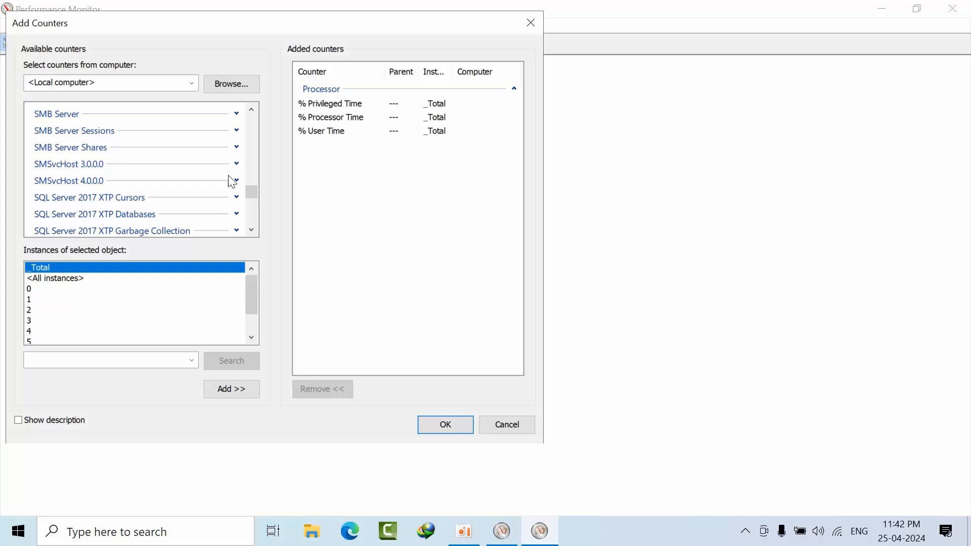
scroll("down", 3)
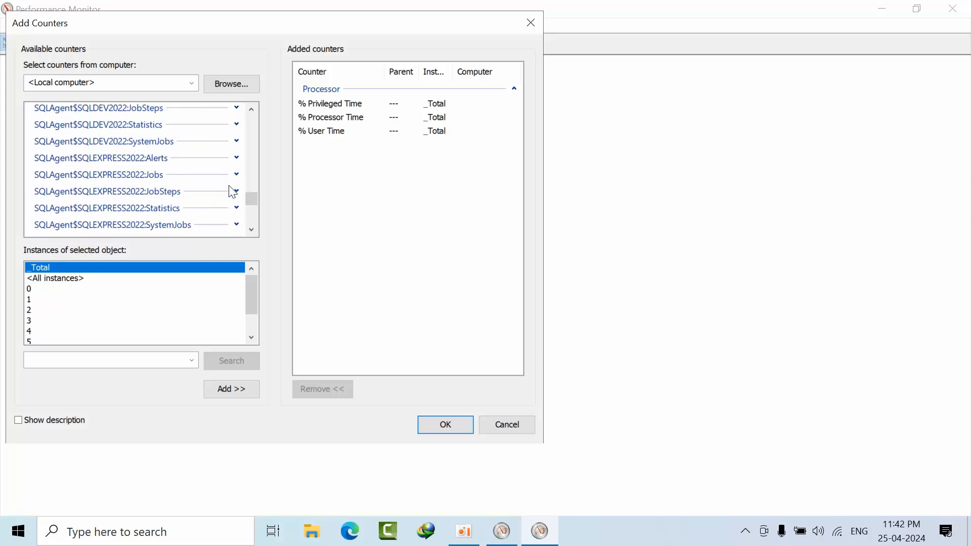
scroll("down", 3)
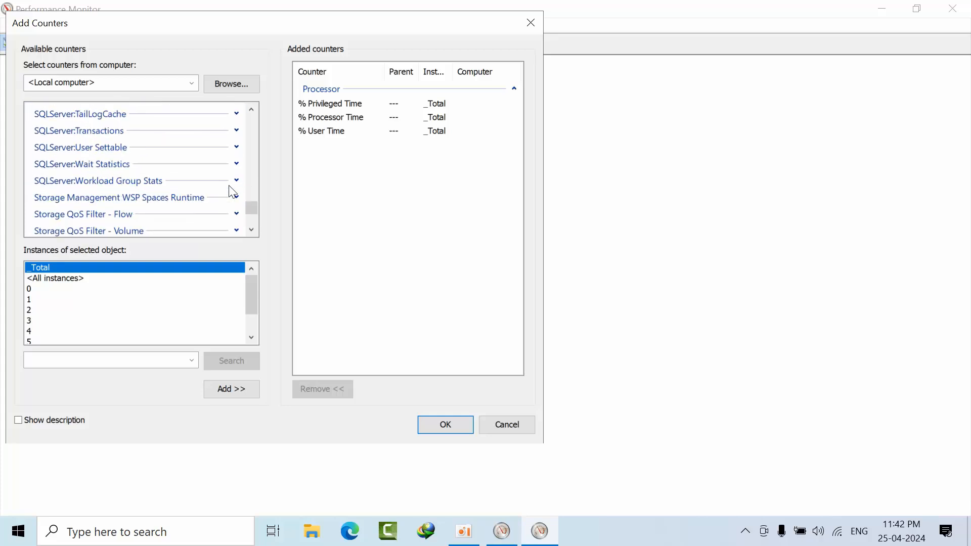
scroll("down", 3)
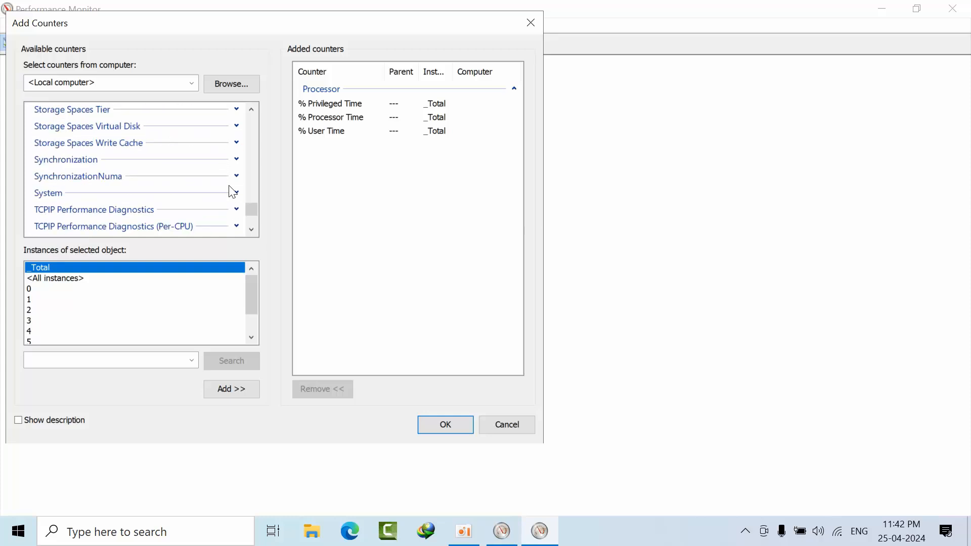
mouse_move(215, 188)
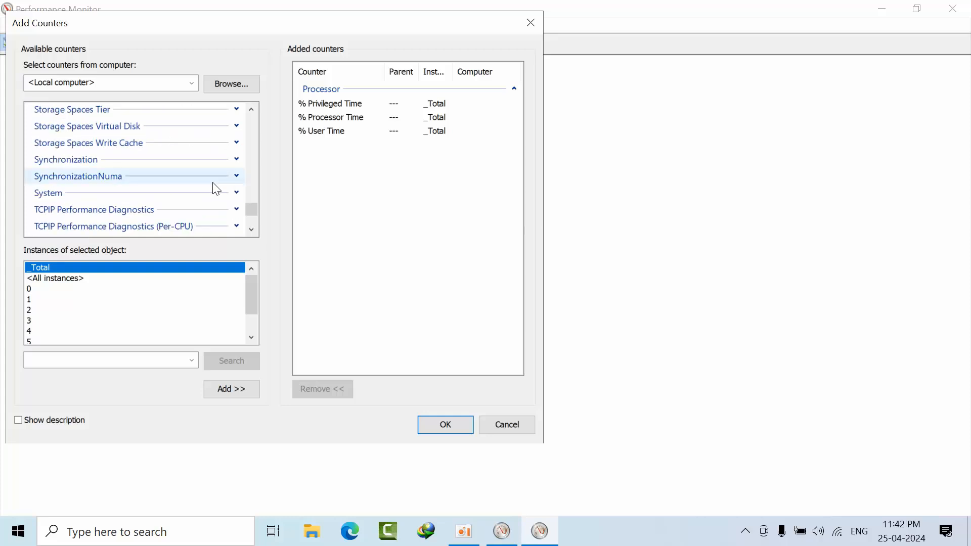
scroll("up", 3)
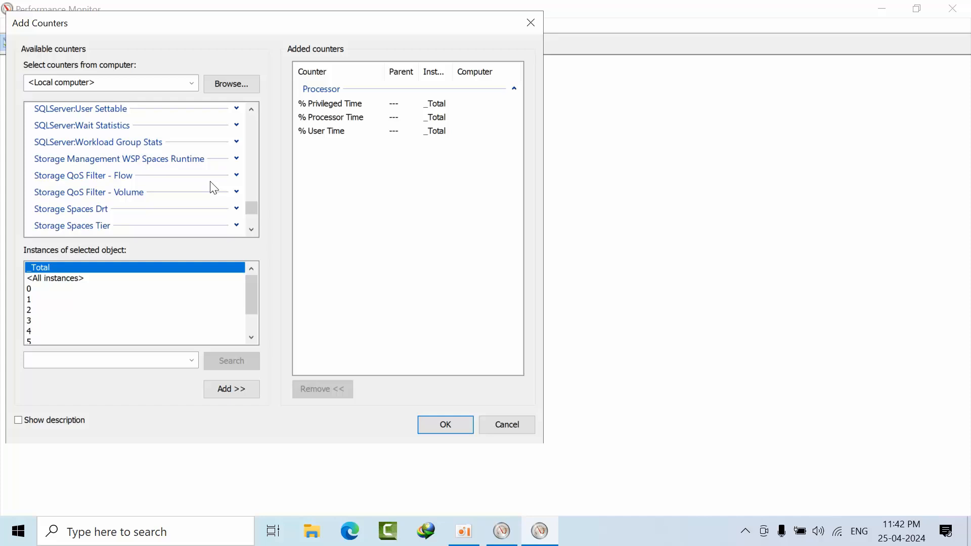
scroll("up", 3)
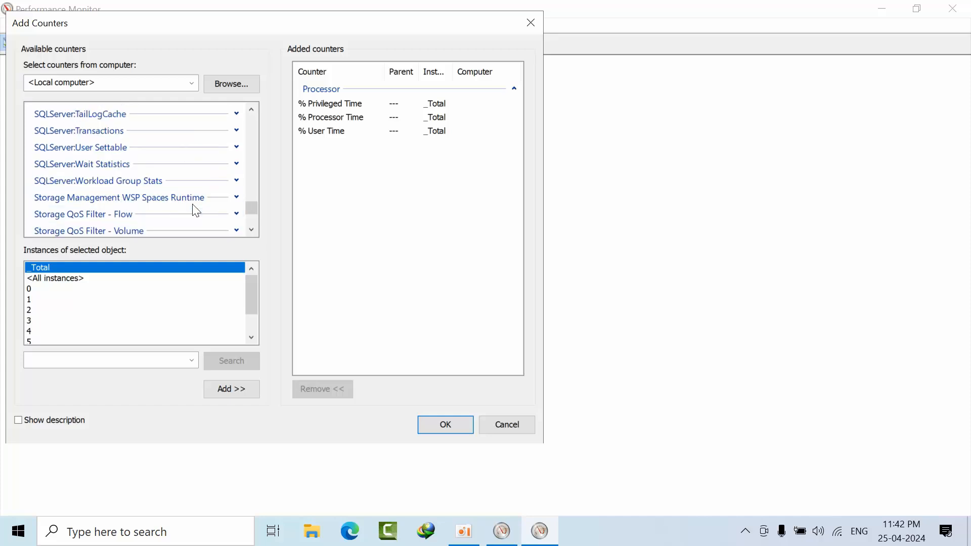
scroll("down", 3)
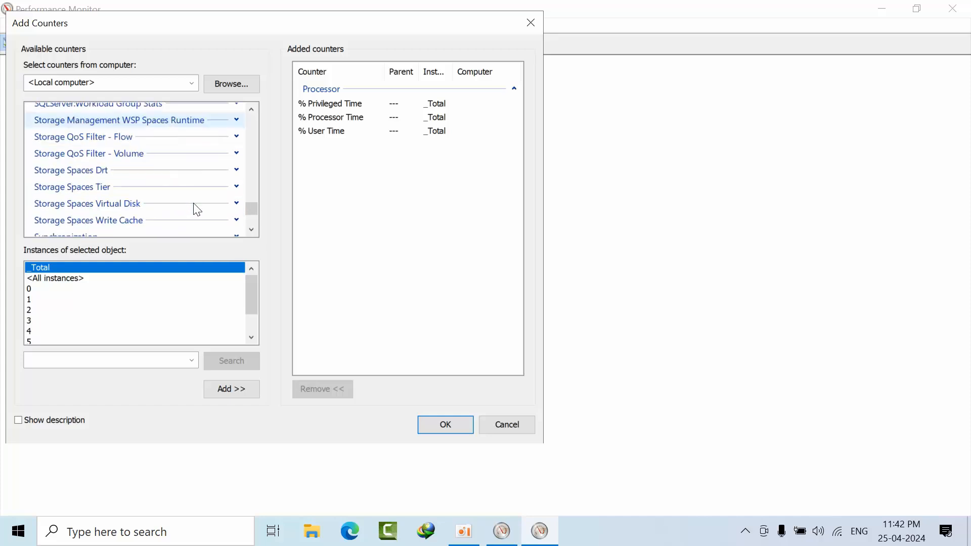
scroll("up", 3)
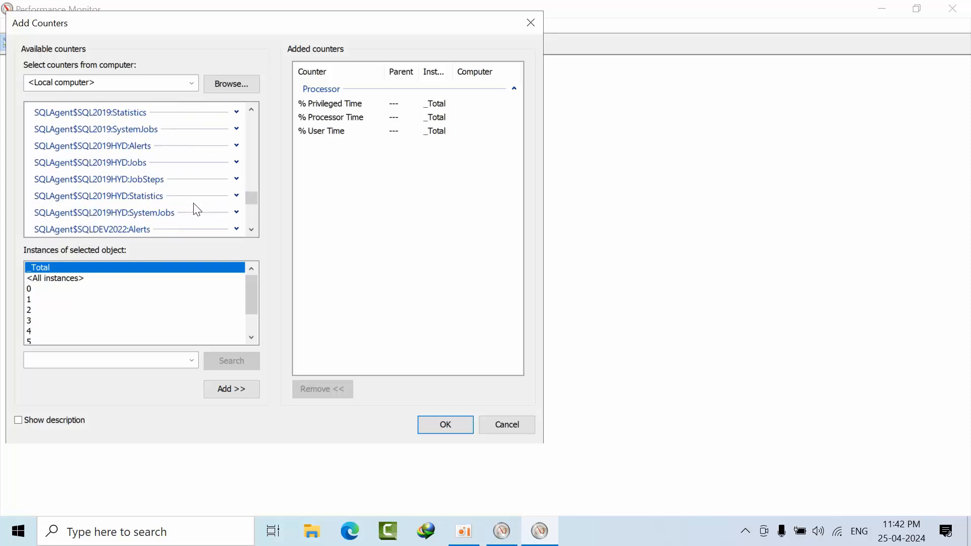
scroll("down", 3)
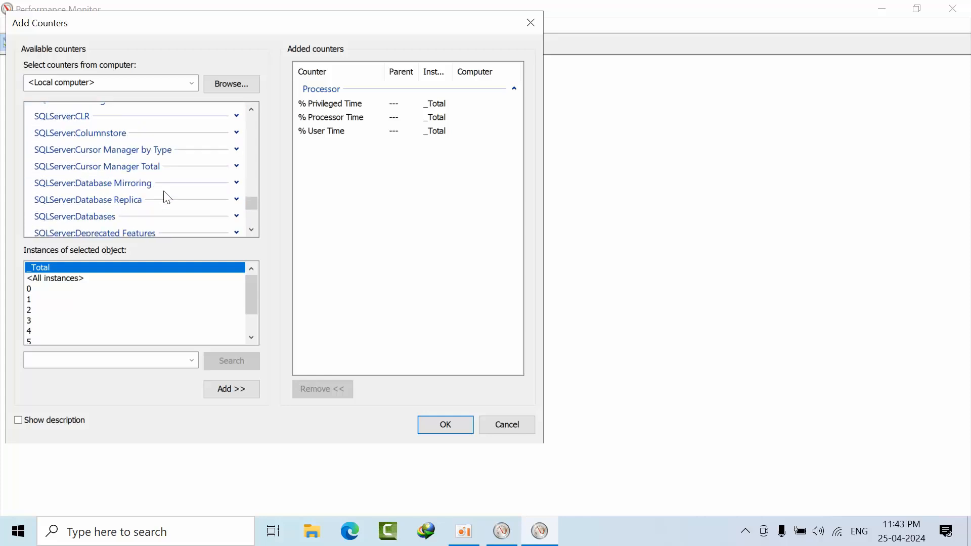
scroll("down", 3)
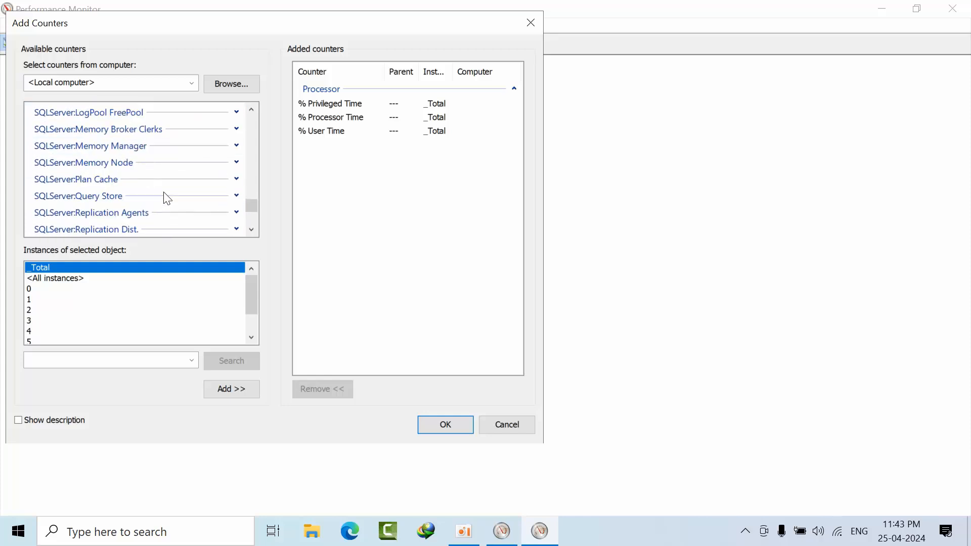
scroll("down", 3)
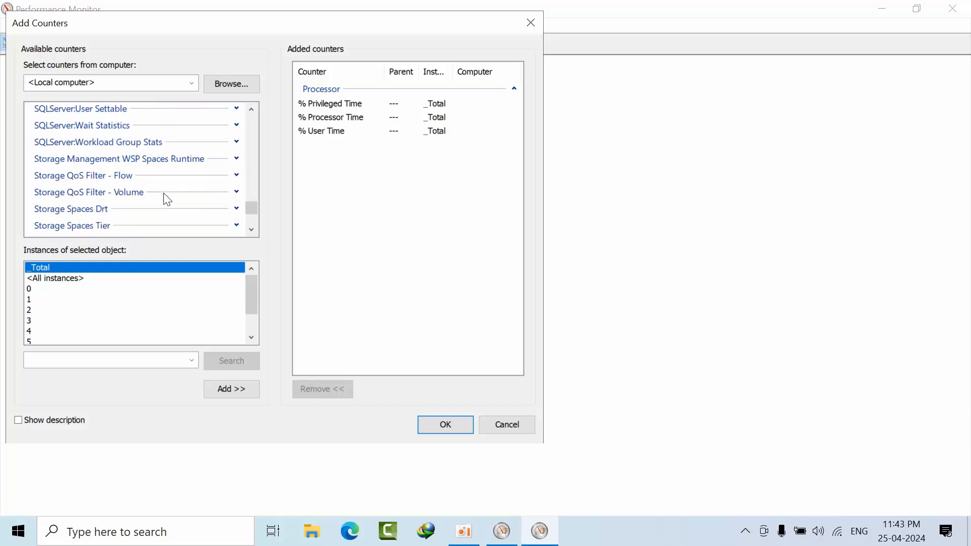
scroll("up", 3)
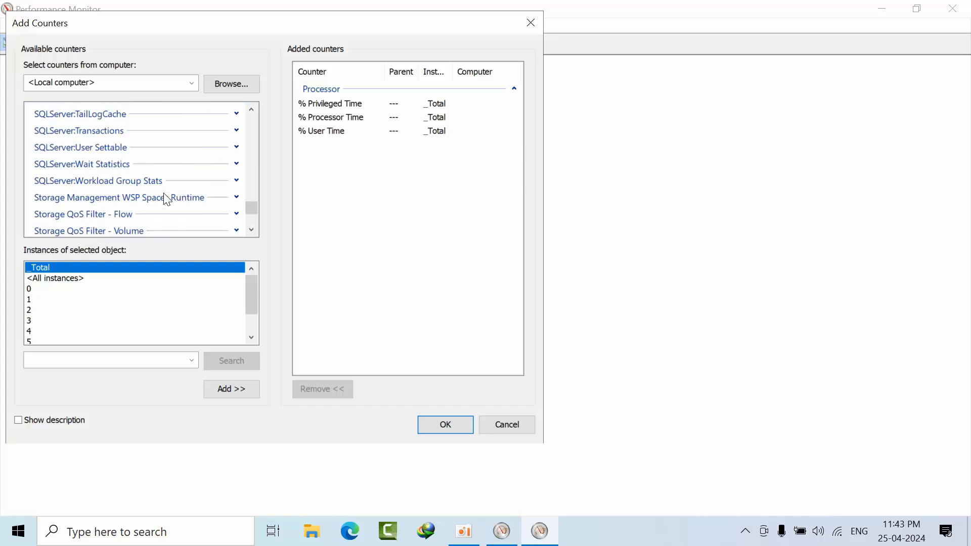
scroll("up", 3)
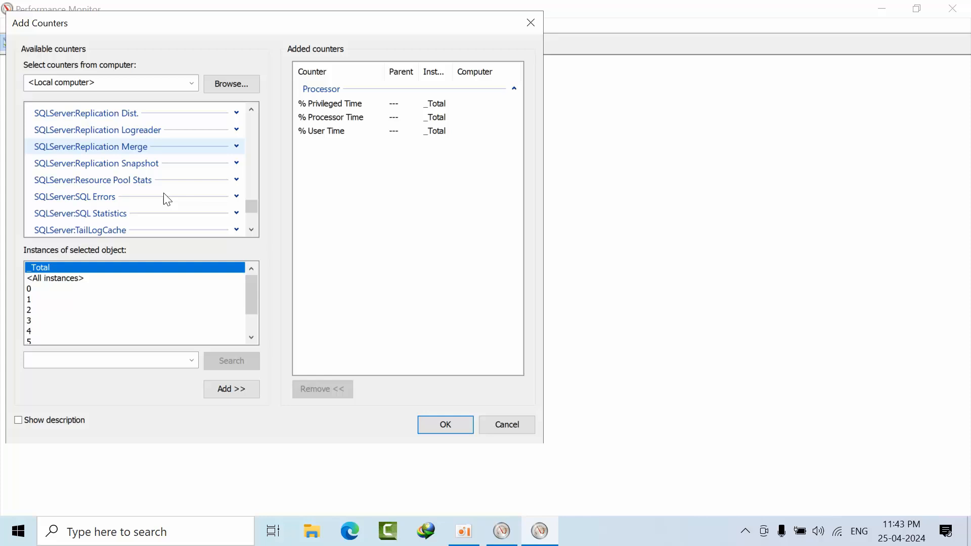
scroll("up", 3)
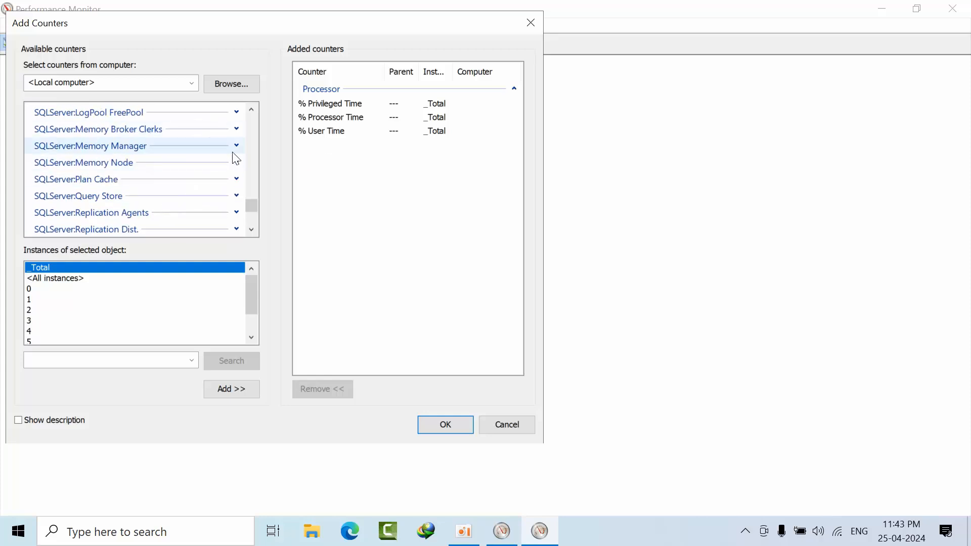
- Add Memory Grants Pending, Target Server Memory (KB) and Total Server Memory (KB) from SQLServer:Memory Manager
left_click(235, 144)
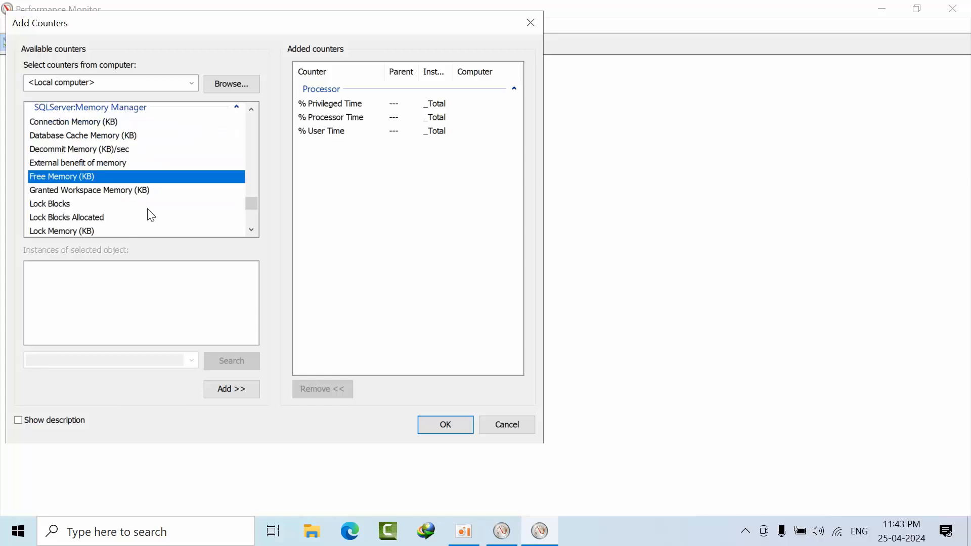
scroll("down", 3)
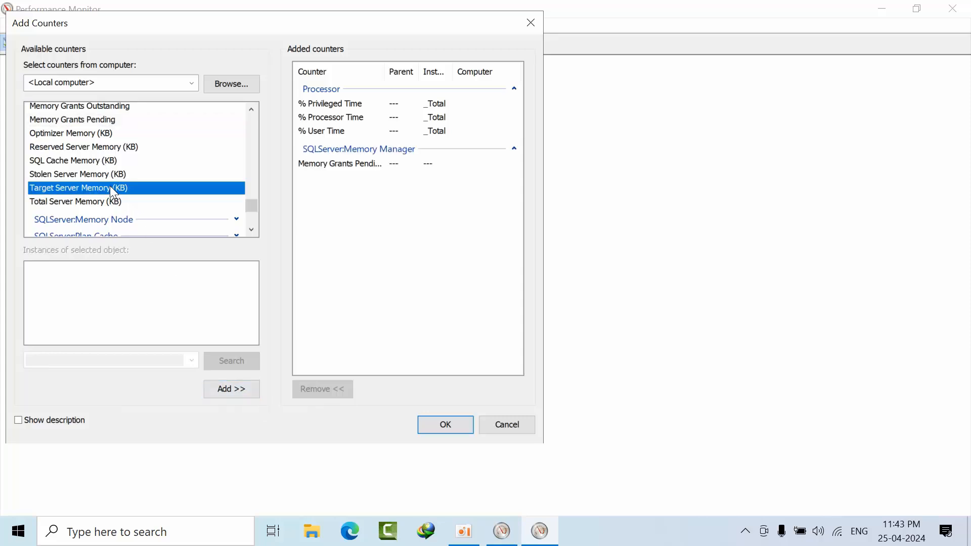
left_click(230, 388)
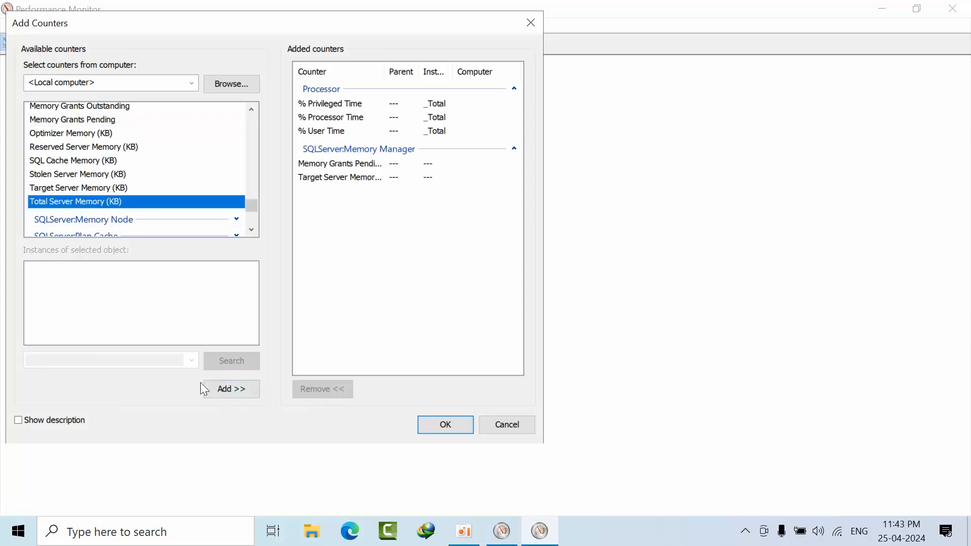
left_click(230, 389)
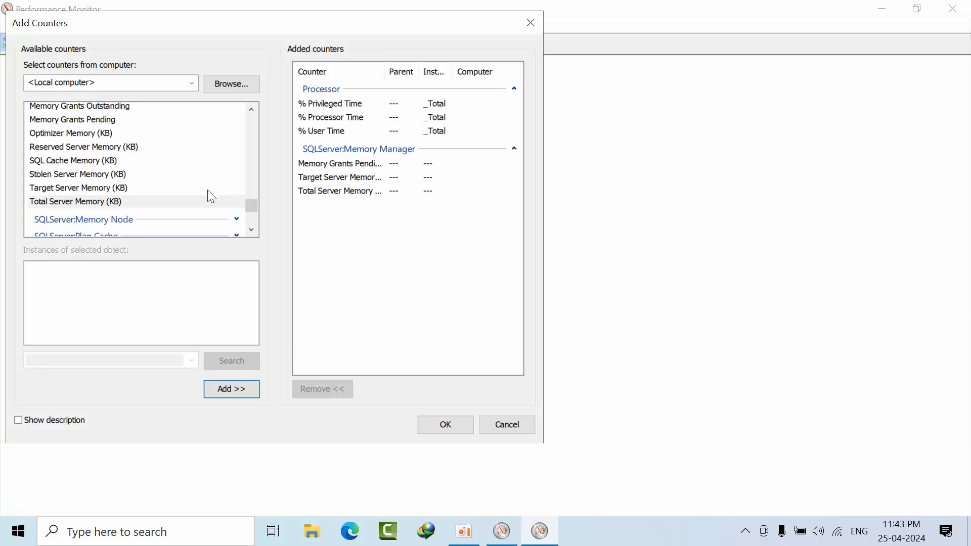
left_click(235, 120)
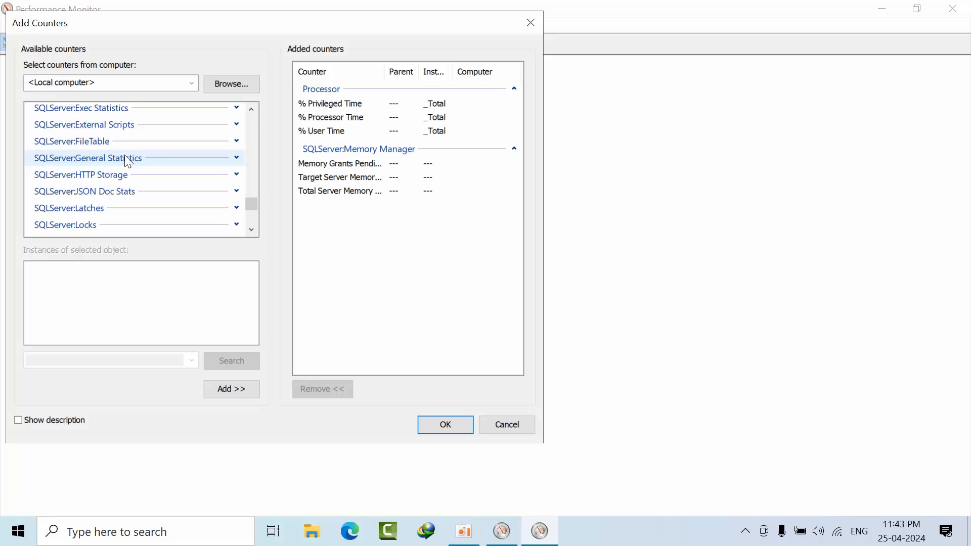
- Add LogicalDisk Avg. Disk Bytes/Read and Avg. Disk Bytes/Transfer for the _Total instance
scroll("down", 3)
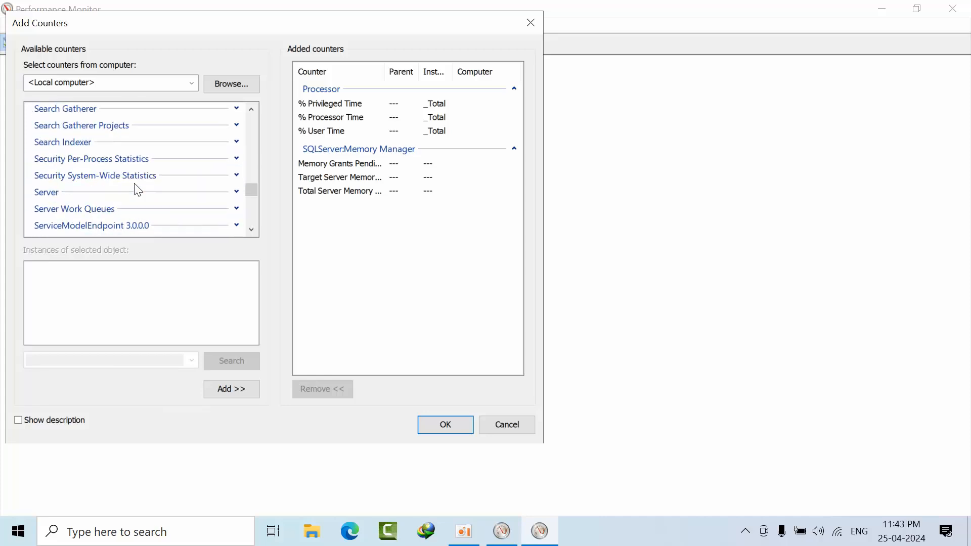
scroll("down", 3)
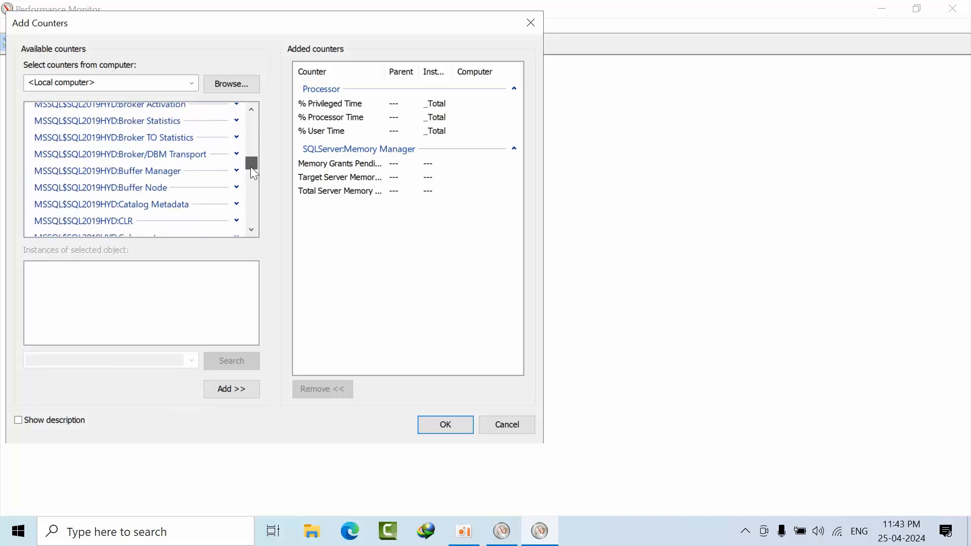
scroll("up", 3)
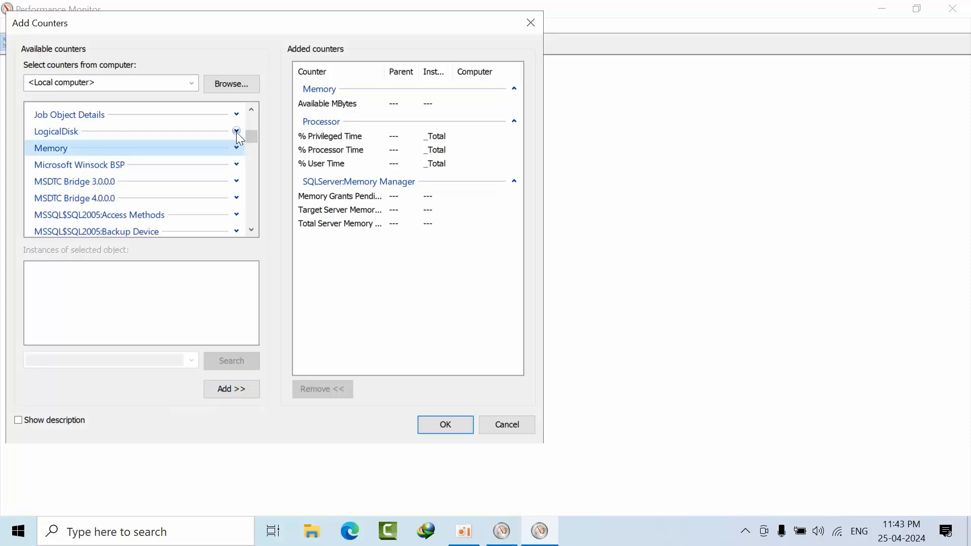
left_click(236, 131)
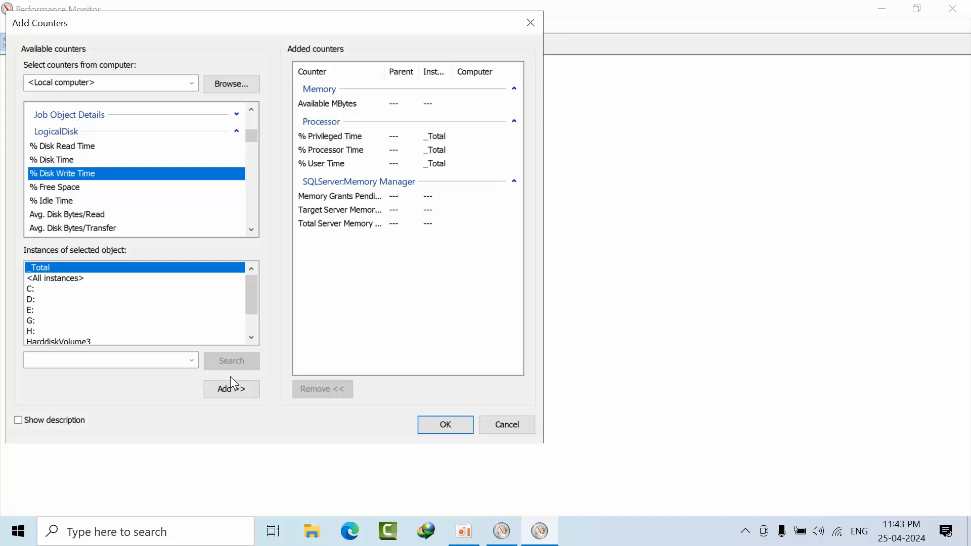
mouse_move(92, 154)
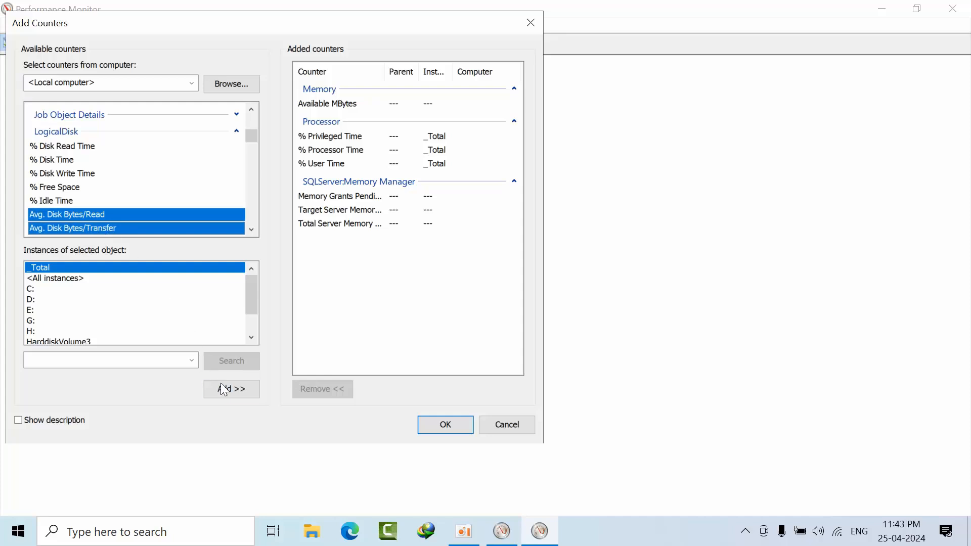
left_click(231, 388)
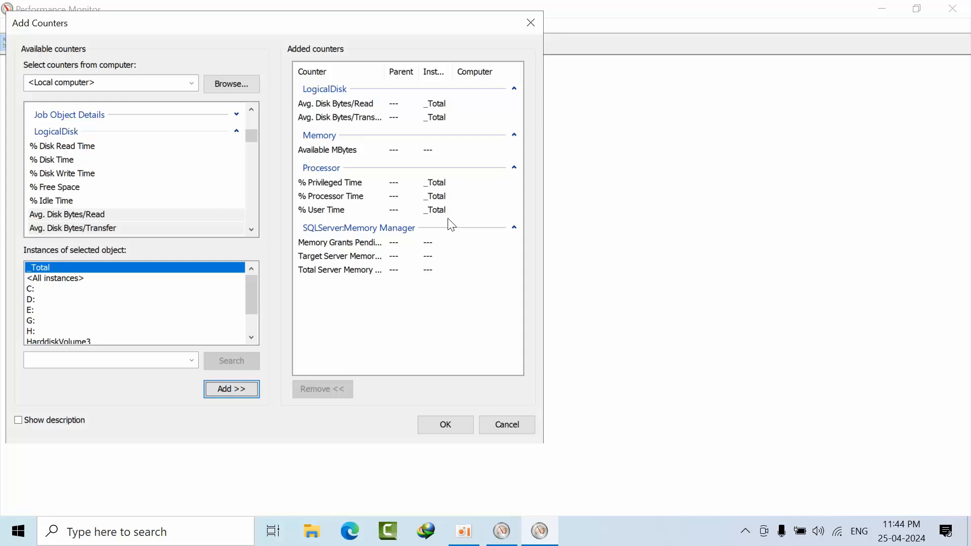
mouse_move(350, 293)
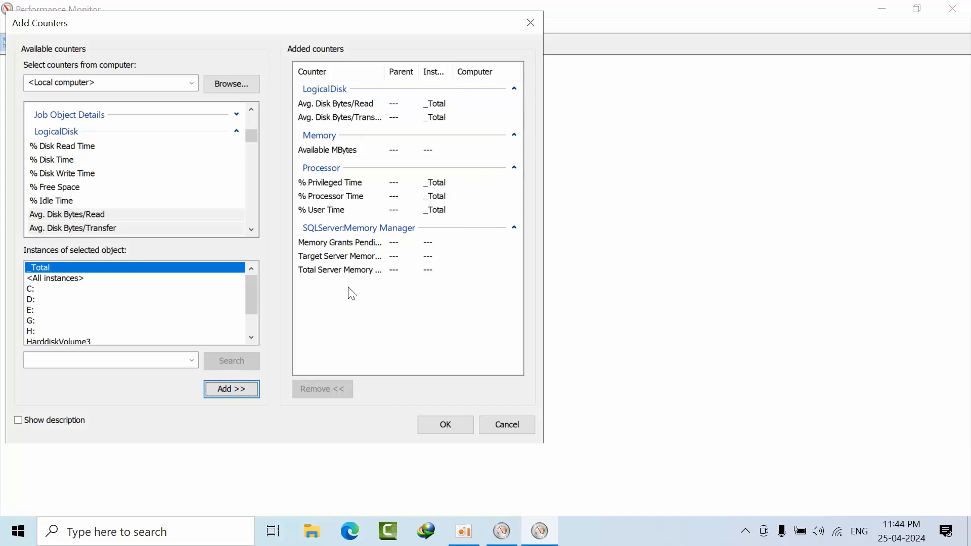
mouse_move(429, 352)
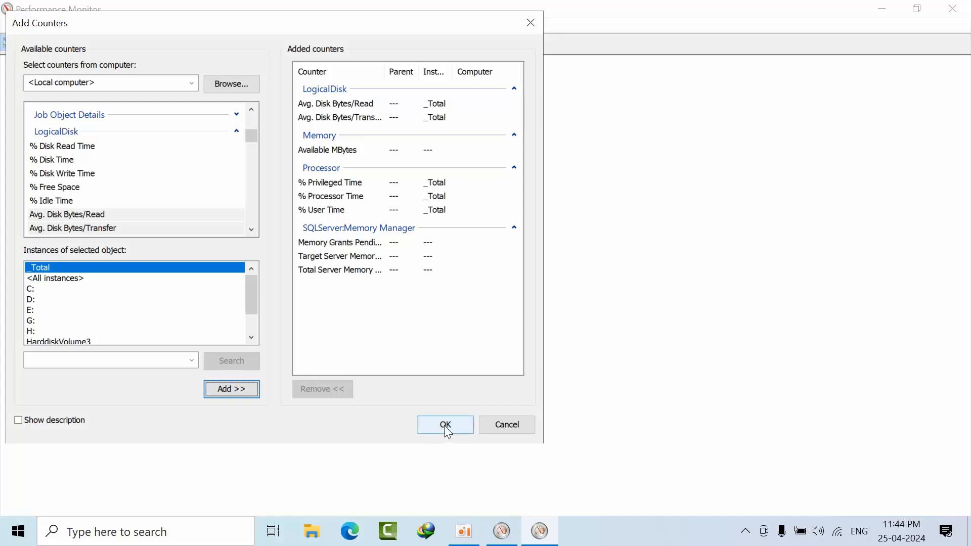
- Confirm the queued counters so the report shows live disk, memory, processor and SQL Server values
left_click(445, 423)
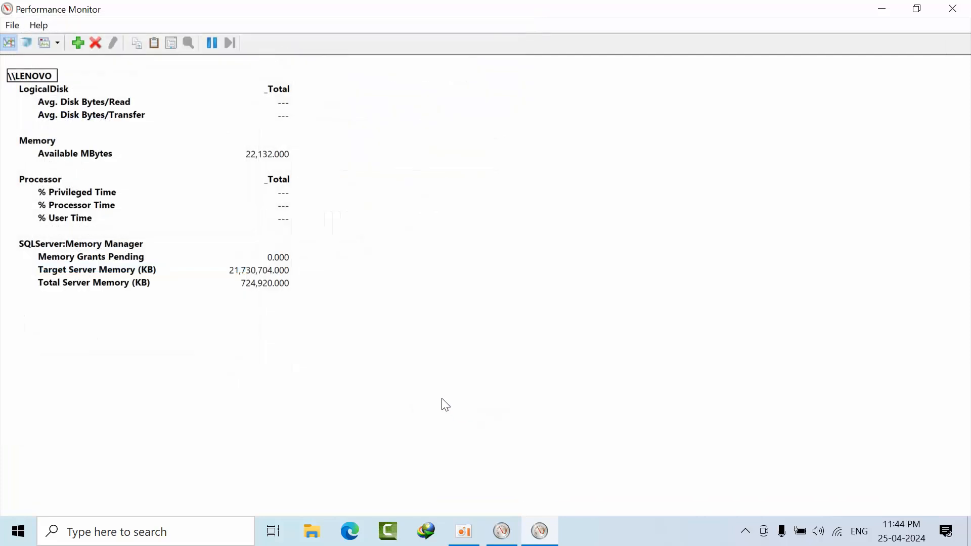
left_click(11, 24)
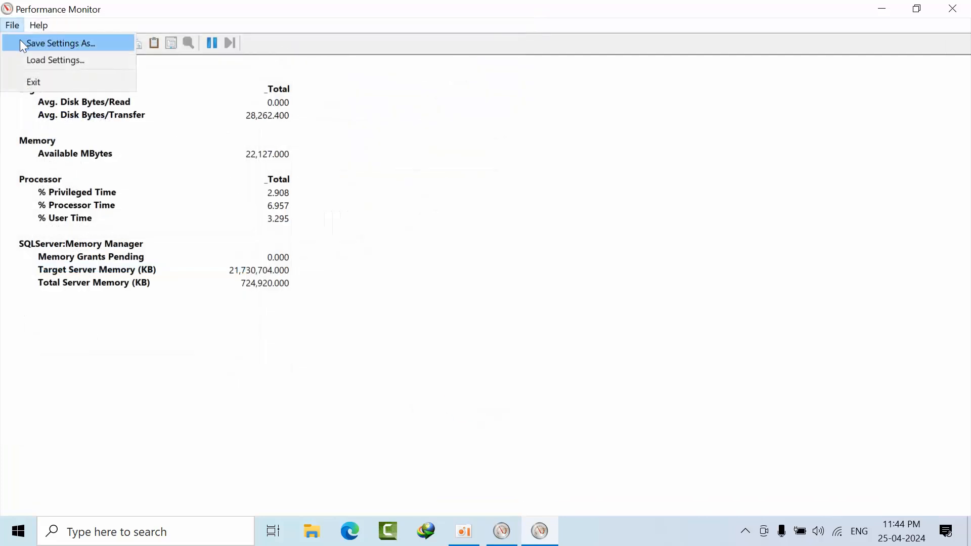
- Save the settings as a PerfmonCfg file named Counters on the desktop
left_click(61, 42)
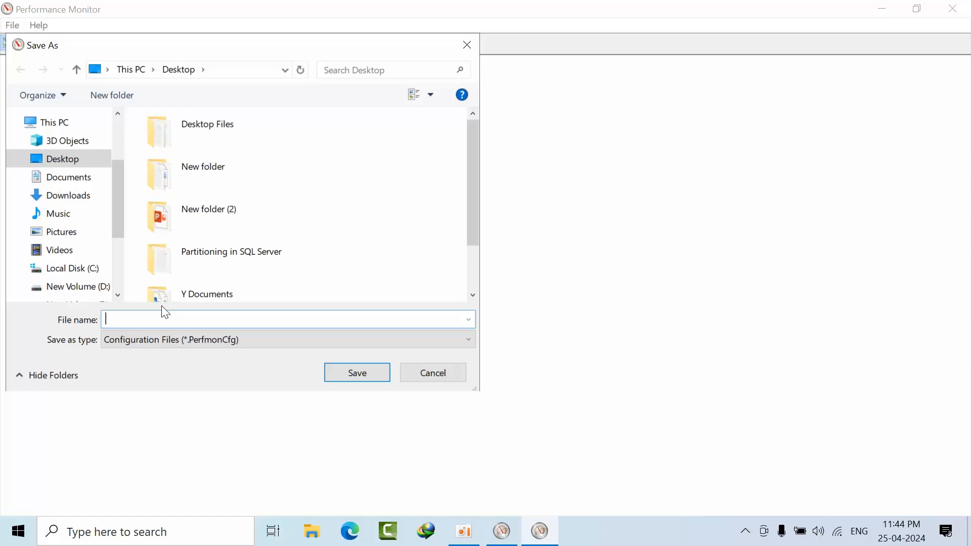
type("Counters")
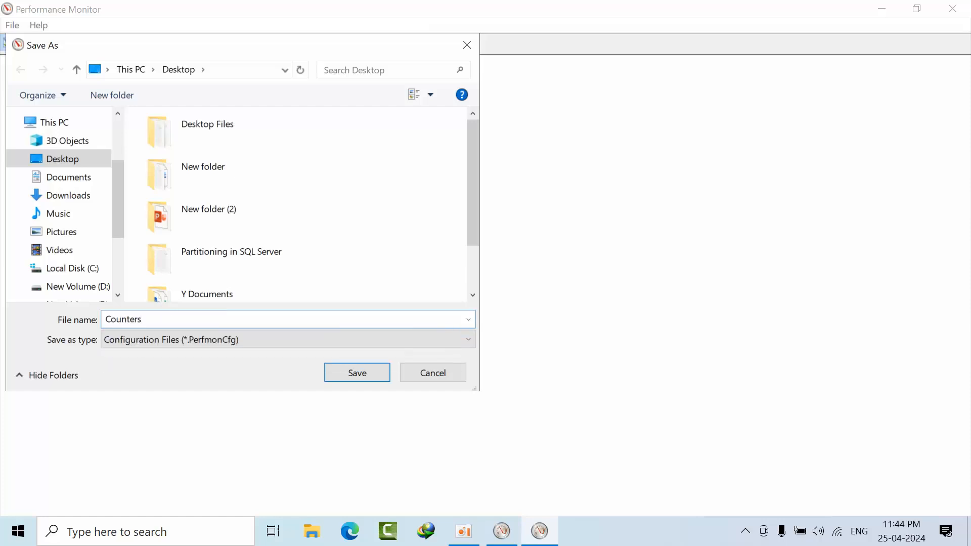
left_click(357, 372)
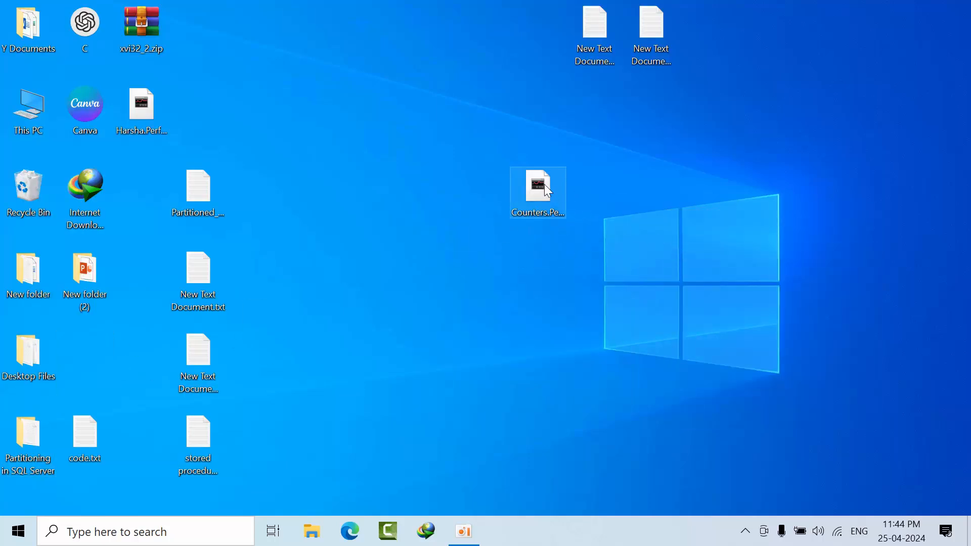
- Reopen Counters.PerfmonCfg from the desktop full screen and review its counter report
double_click(537, 186)
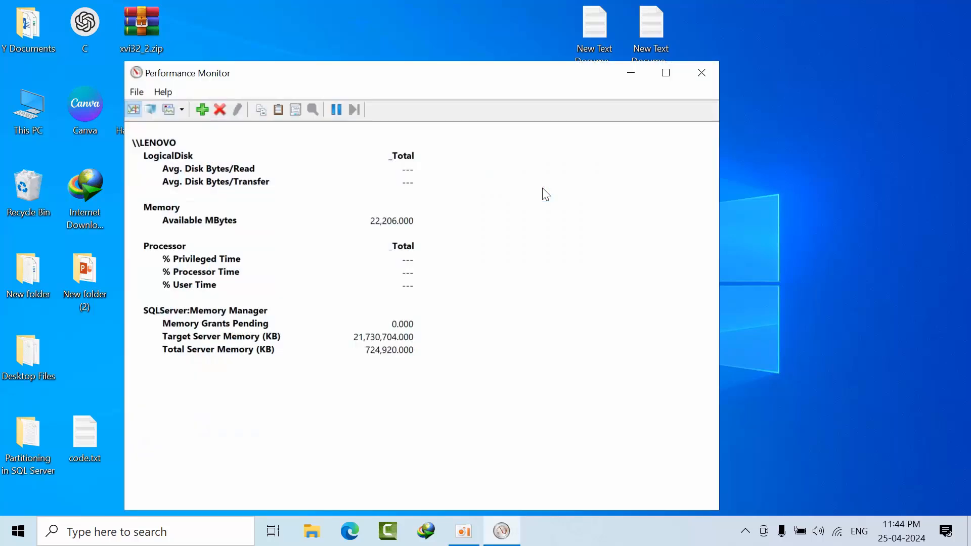
left_click(665, 72)
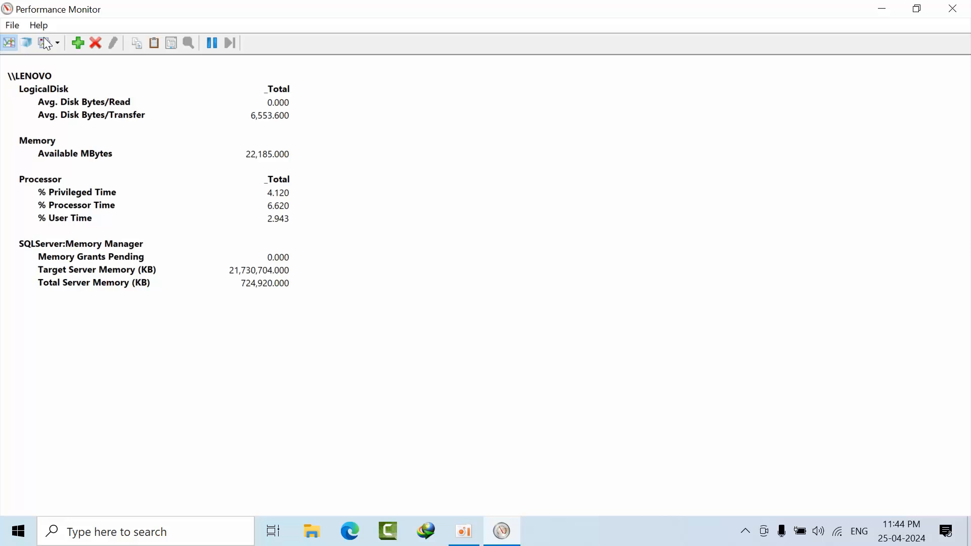
left_click(27, 43)
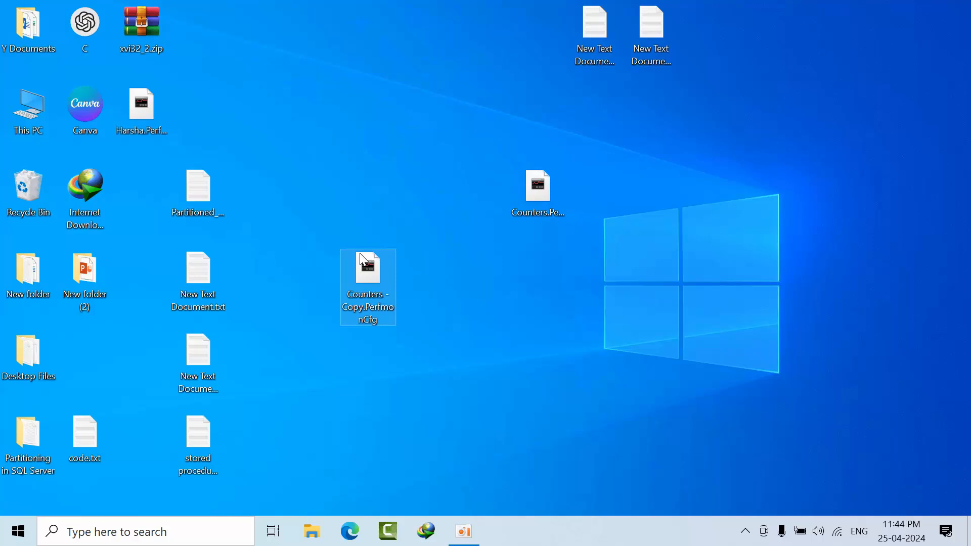
double_click(368, 287)
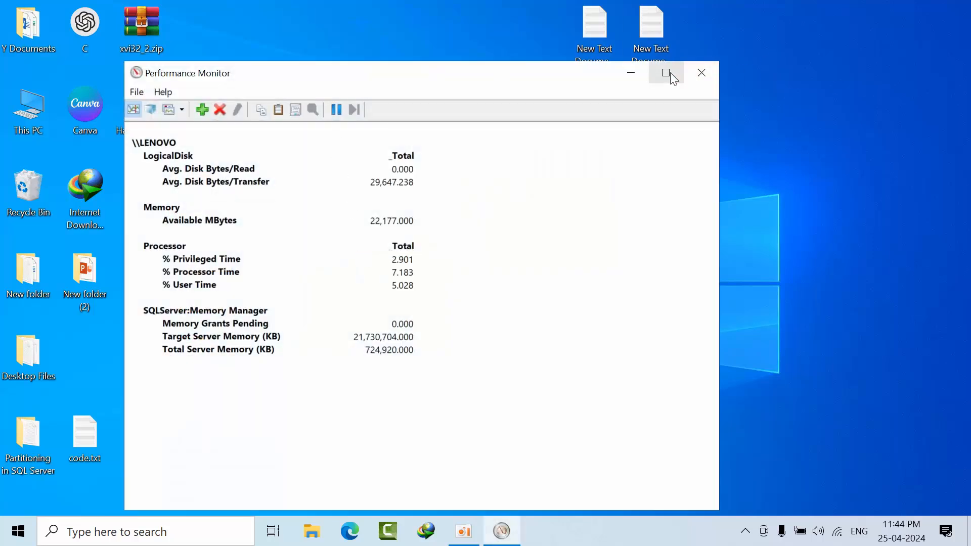
left_click(665, 72)
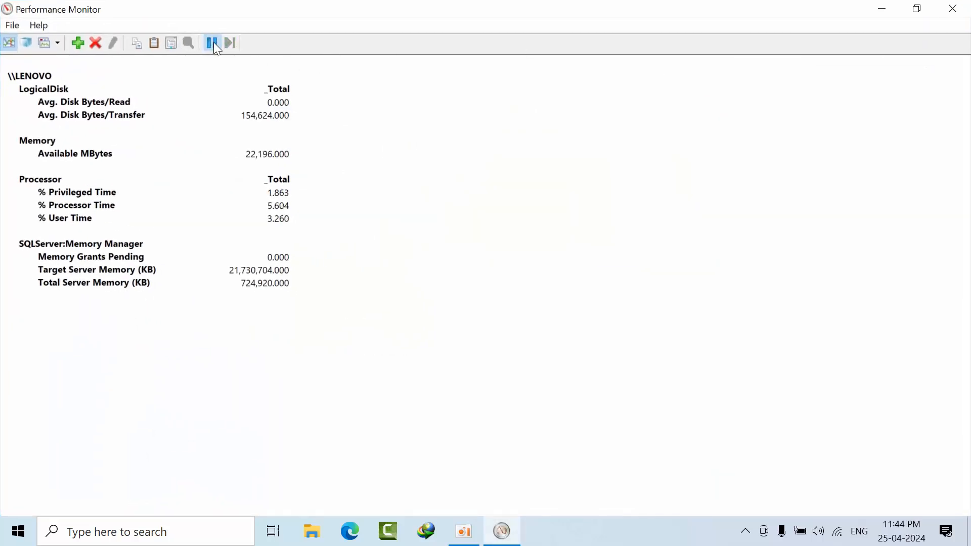
left_click(210, 42)
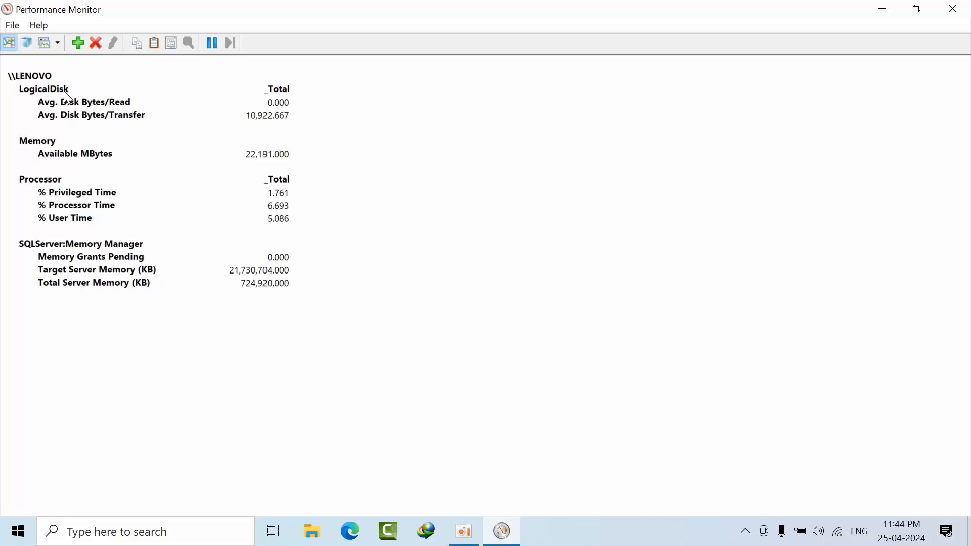
left_click(42, 89)
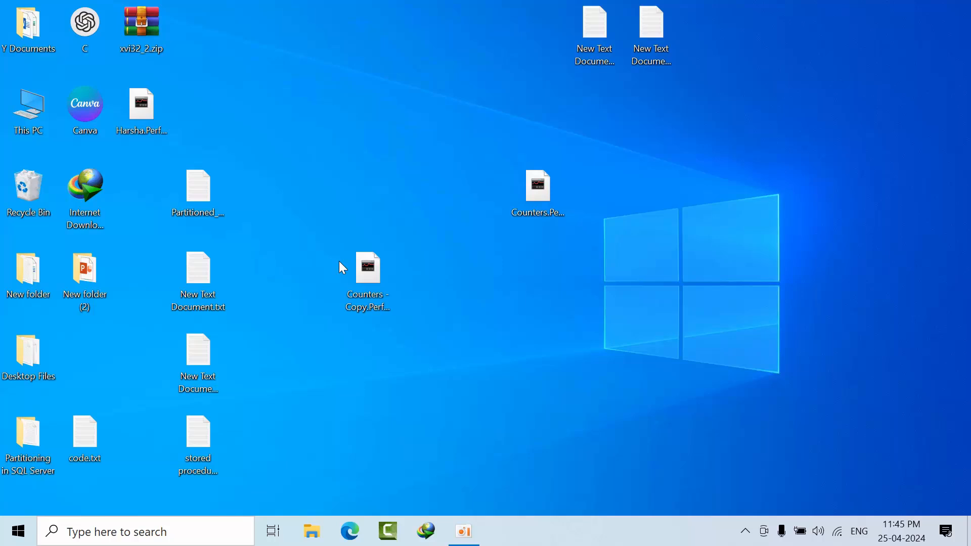
- Move Counters - Copy.PerfmonCfg higher on the desktop, reopen it briefly, then close it
left_click_drag(367, 269, 312, 192)
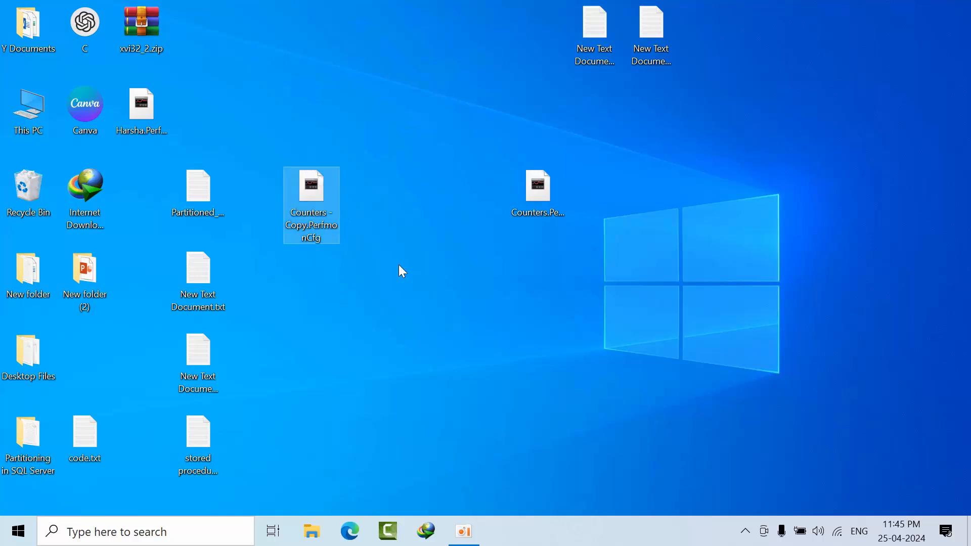
mouse_move(311, 204)
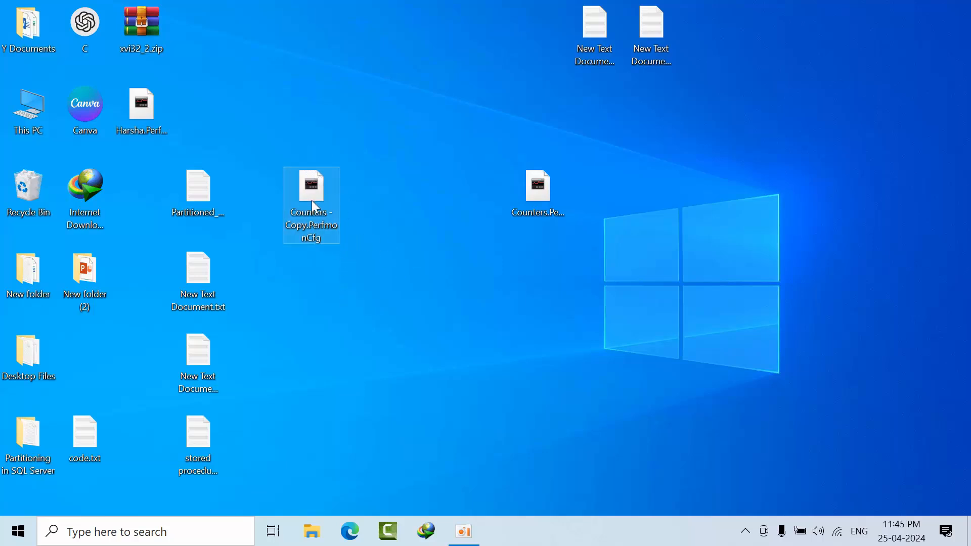
double_click(310, 186)
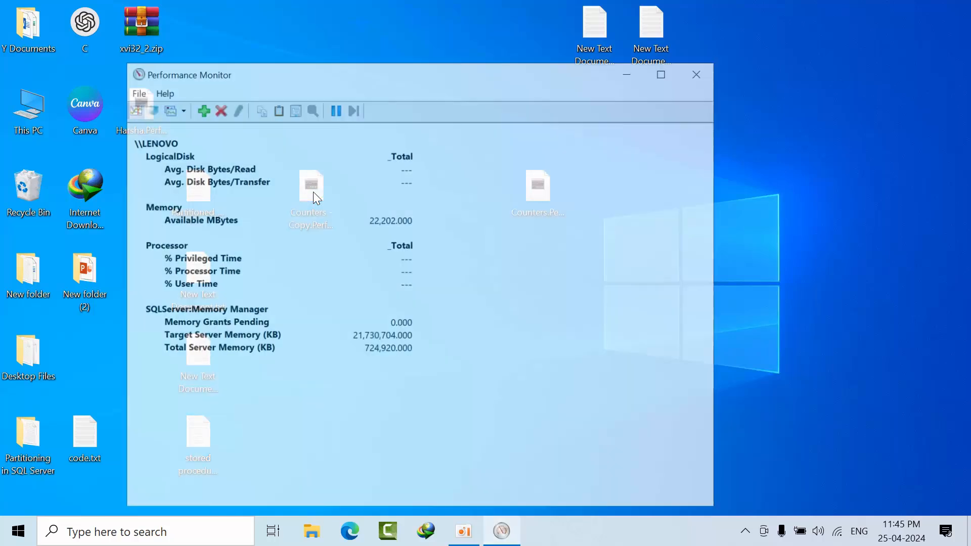
left_click(696, 74)
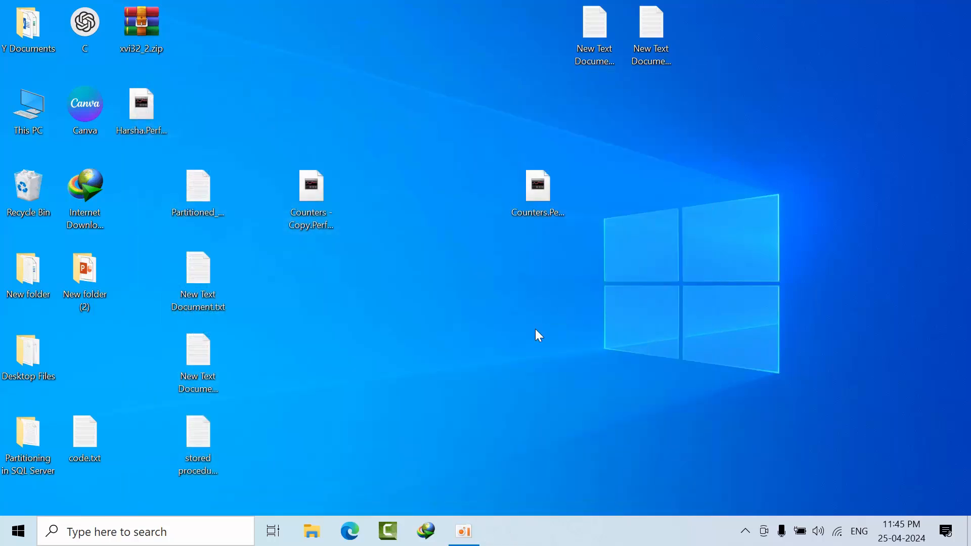